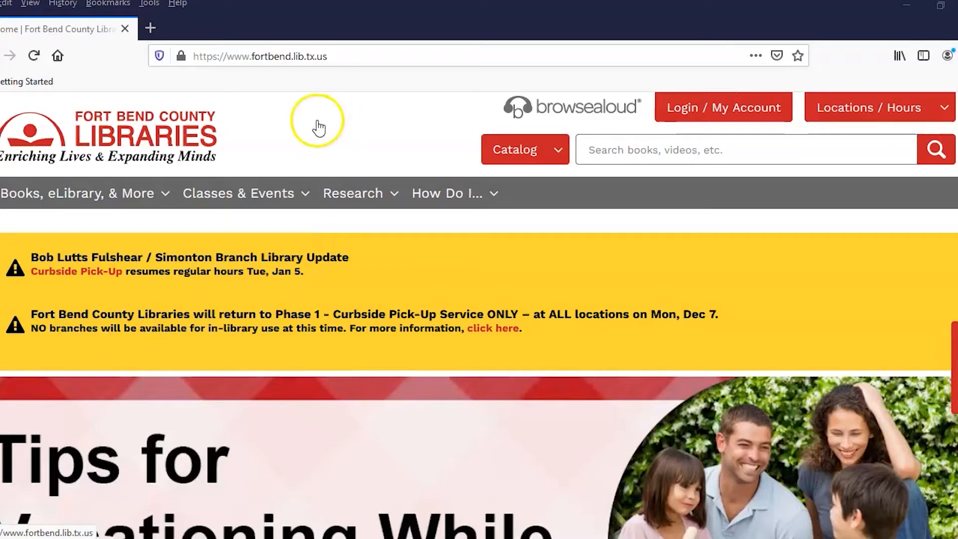
pyautogui.moveTo(276, 115)
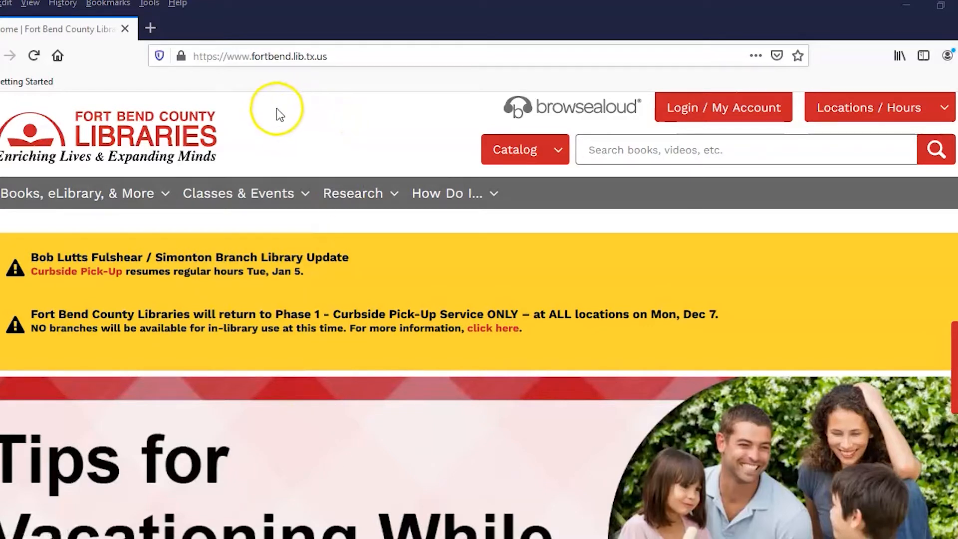
pyautogui.moveTo(243, 74)
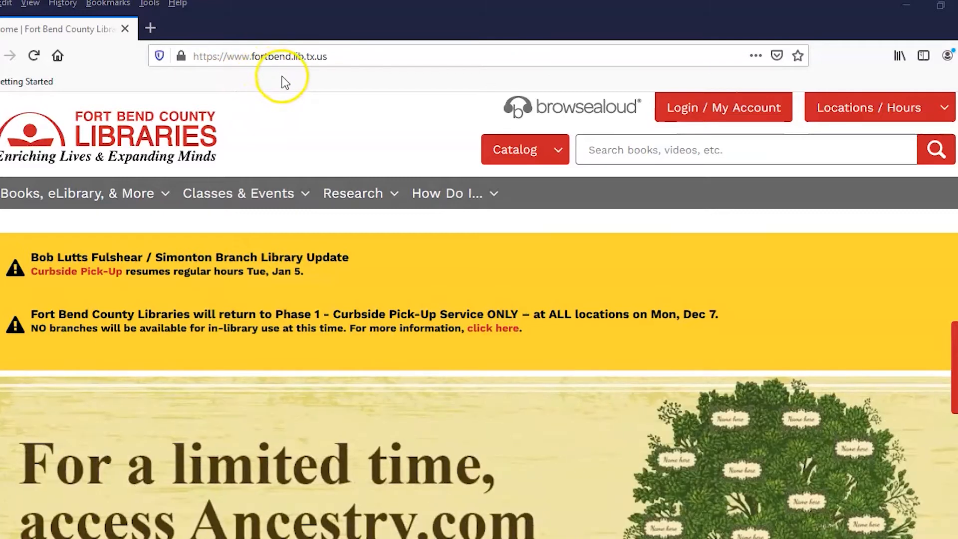
pyautogui.moveTo(306, 82)
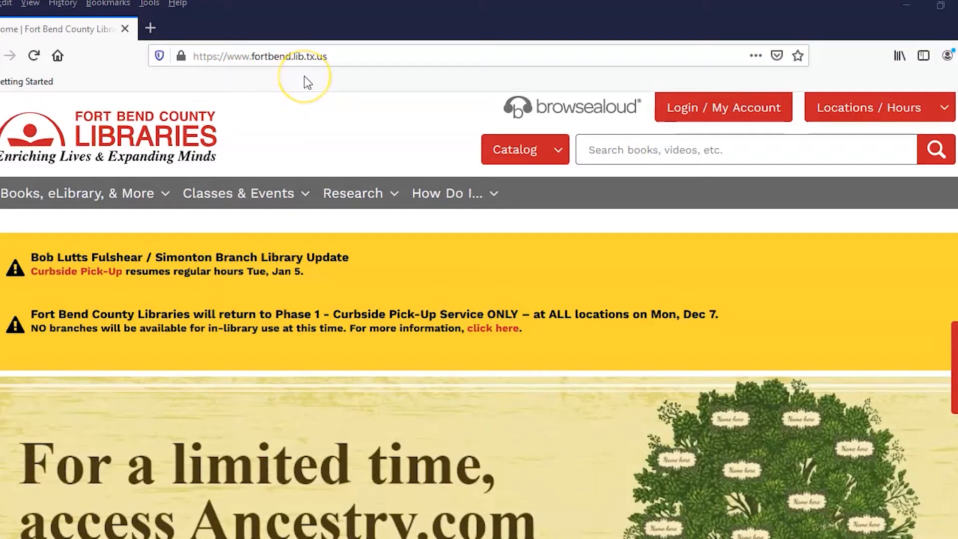
pyautogui.moveTo(288, 102)
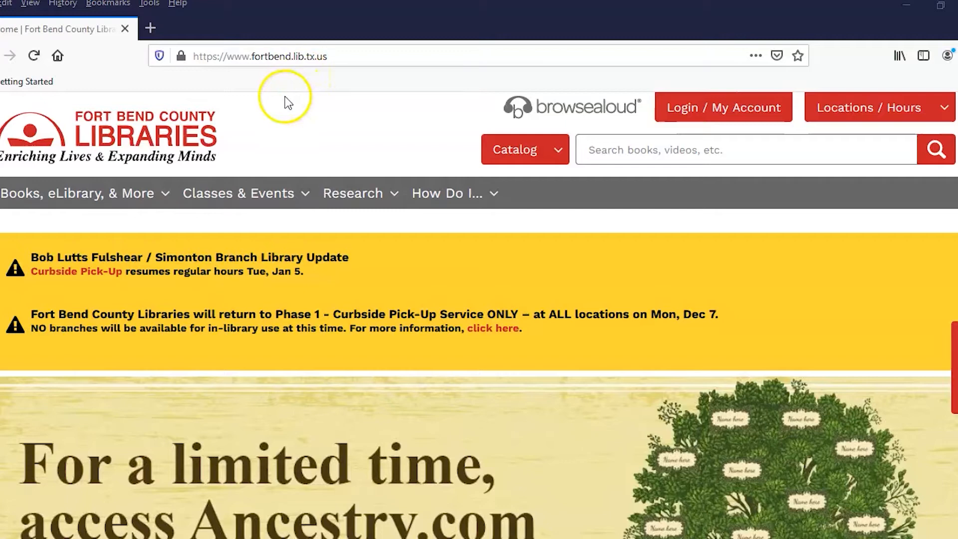
# Expand the Research menu to reveal Databases, Genealogy & Local History, and Law Library.
pyautogui.click(354, 193)
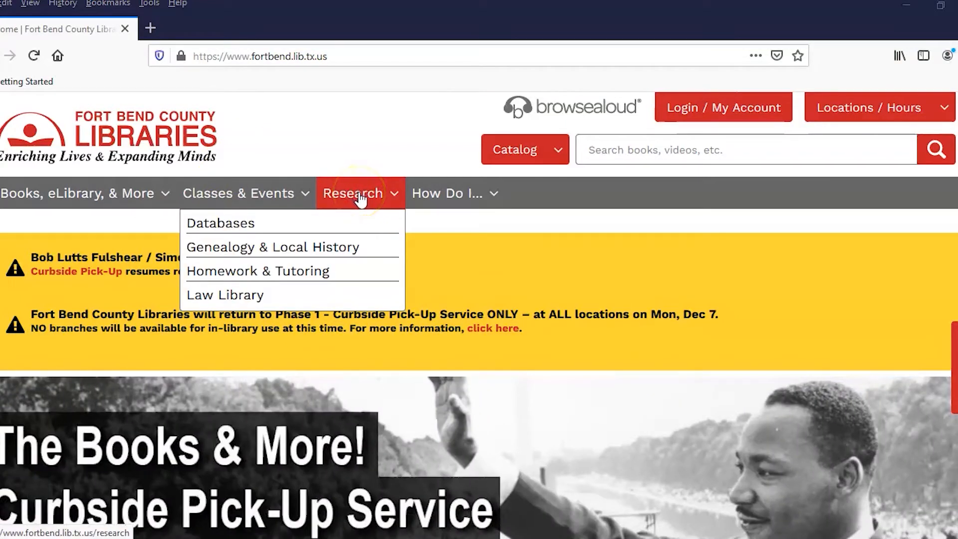
pyautogui.moveTo(299, 227)
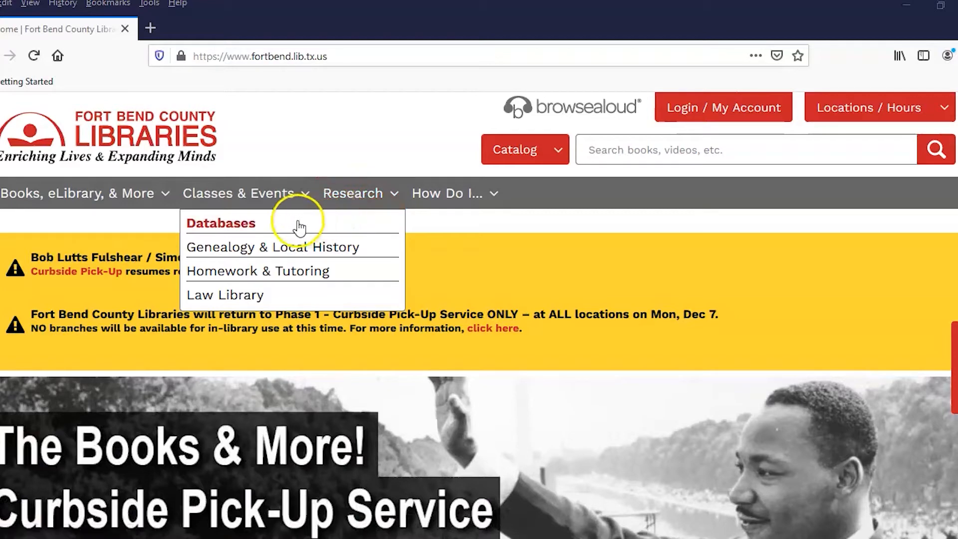
# Go to the Databases page and browse its resources and Limit by Subject filters.
pyautogui.click(220, 223)
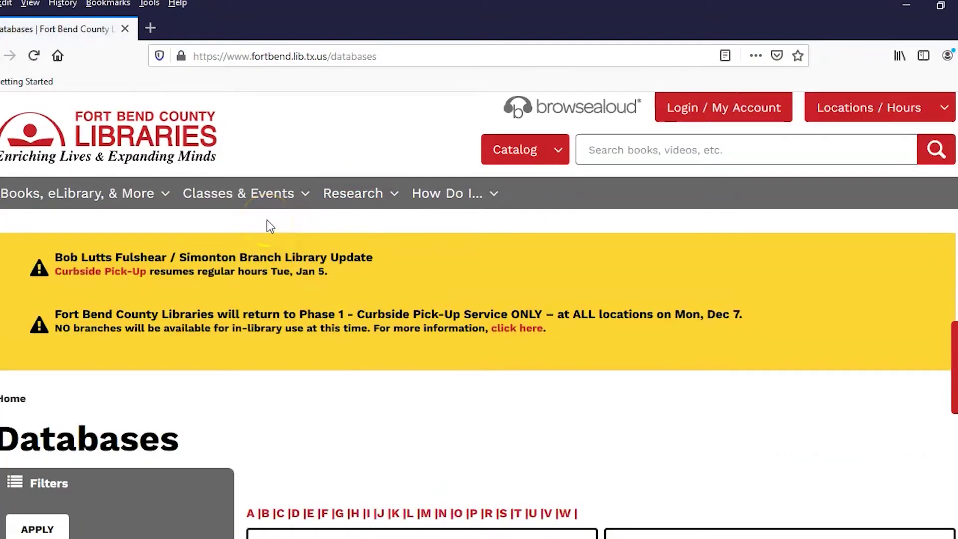
pyautogui.scroll(-3)
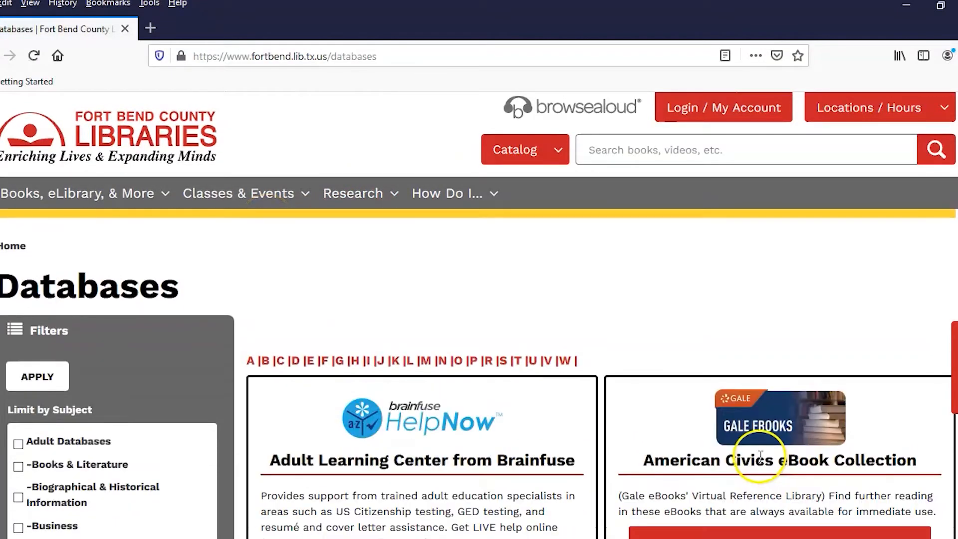
pyautogui.scroll(-3)
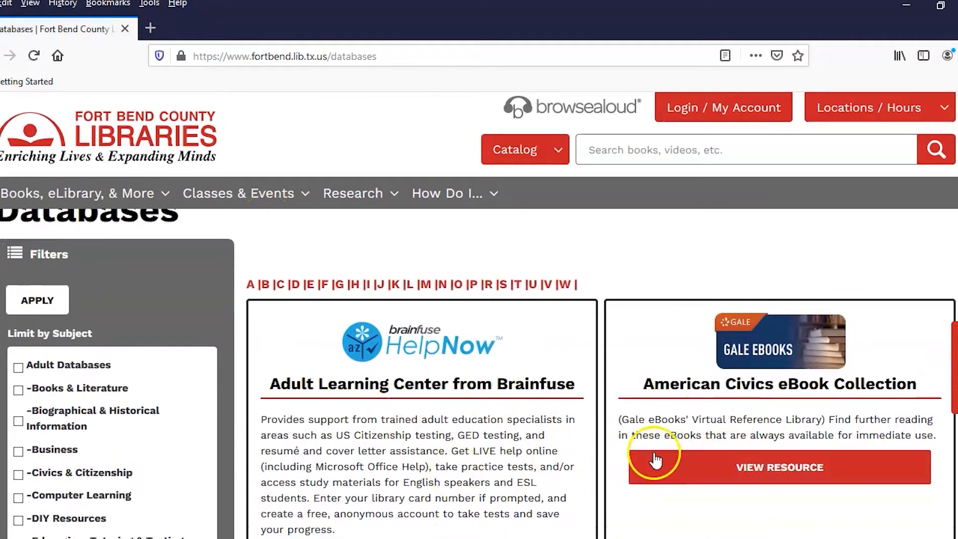
pyautogui.moveTo(335, 274)
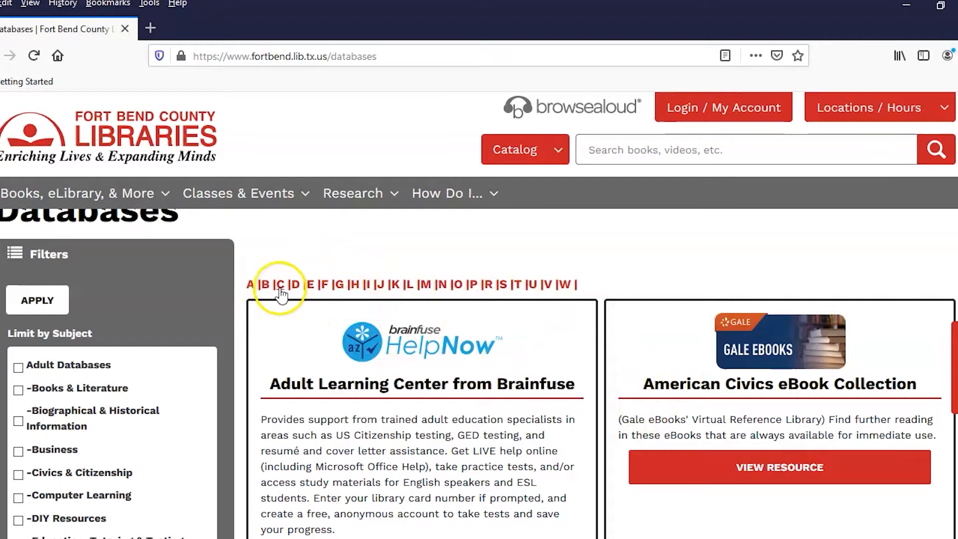
pyautogui.moveTo(296, 285)
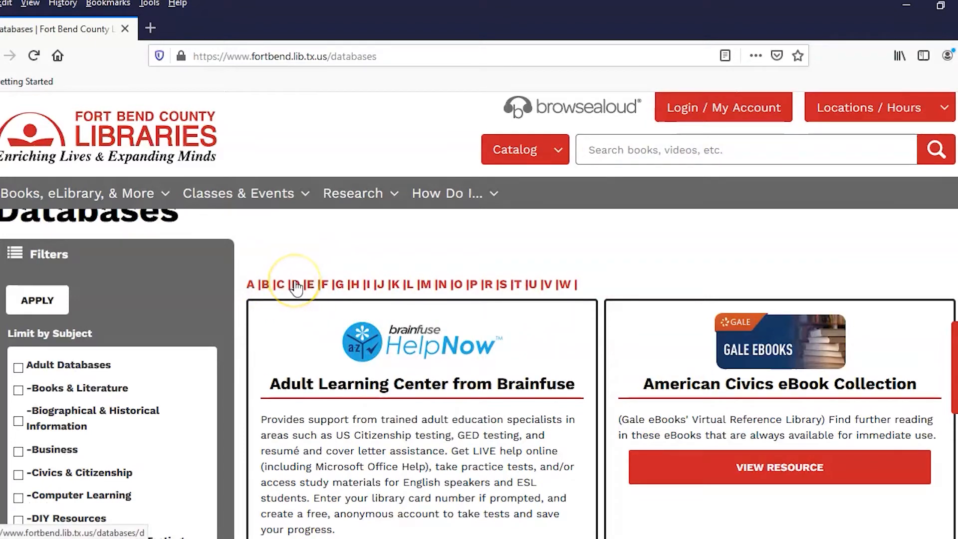
pyautogui.moveTo(283, 327)
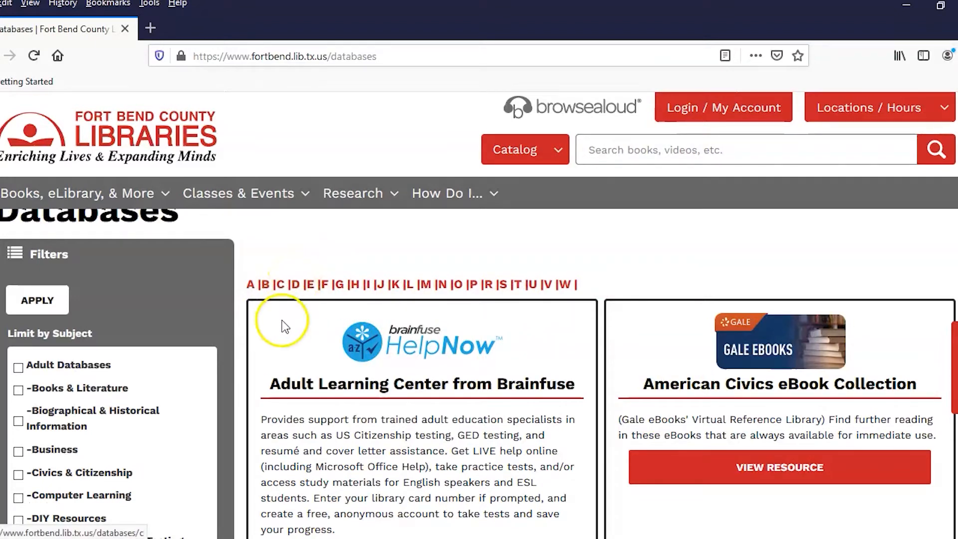
pyautogui.scroll(-3)
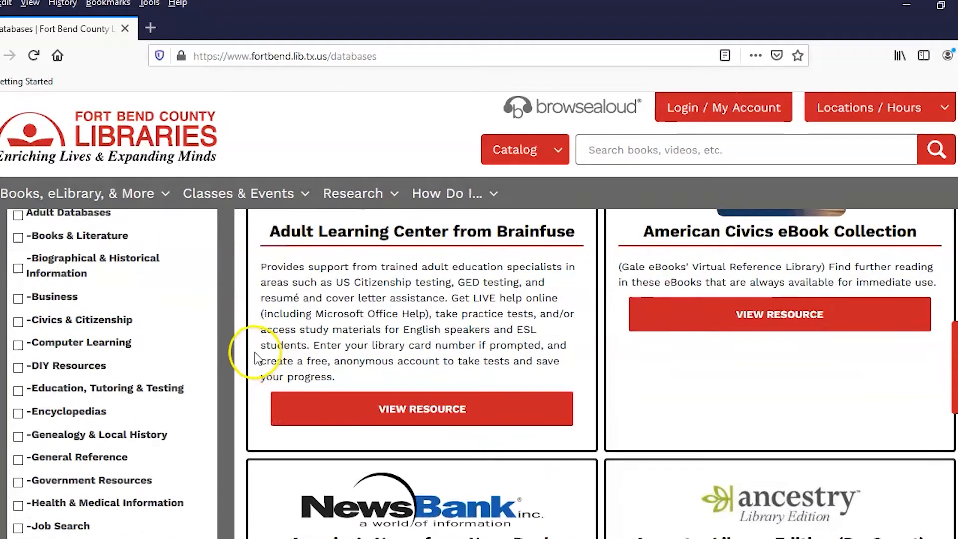
pyautogui.moveTo(117, 401)
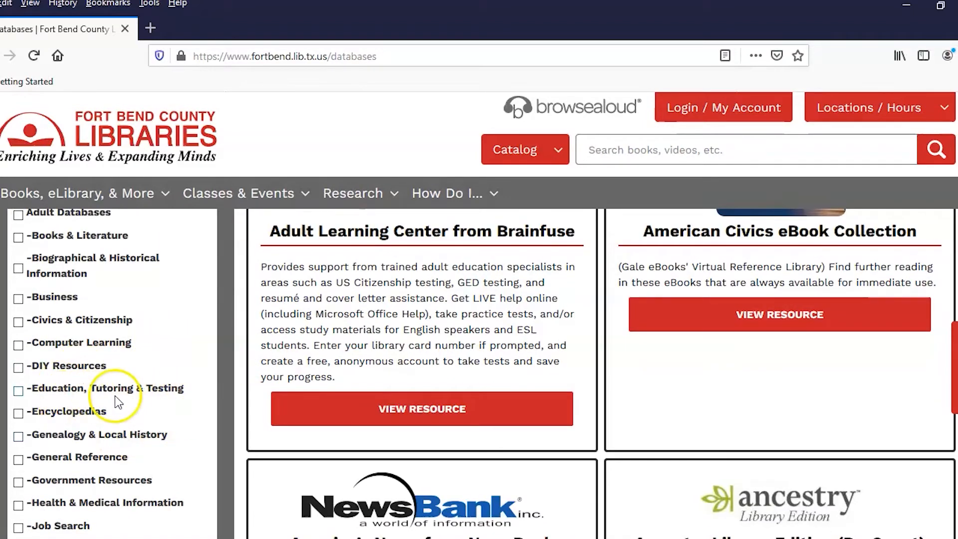
pyautogui.moveTo(36, 396)
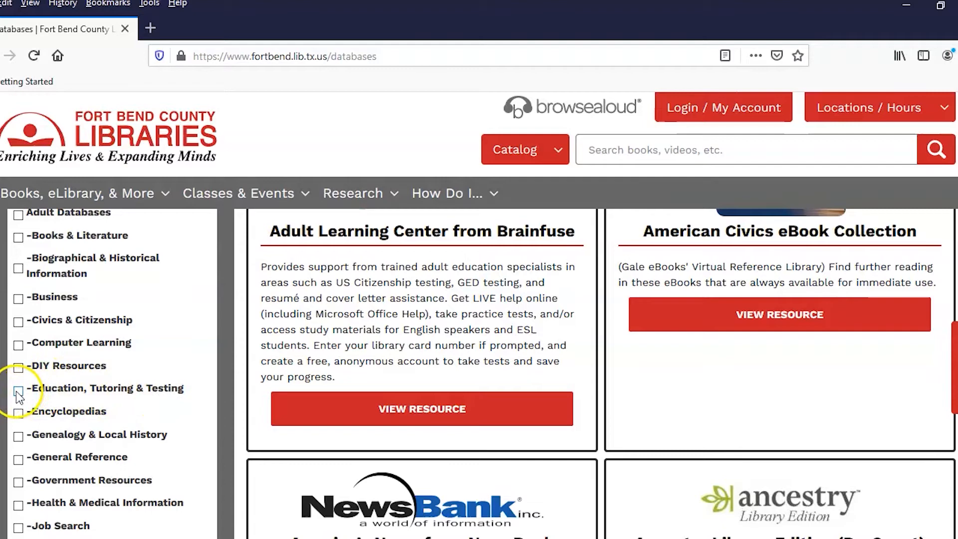
# Filter databases by Education, Tutoring & Testing and scroll to the Driving-Tests.org card.
pyautogui.scroll(3)
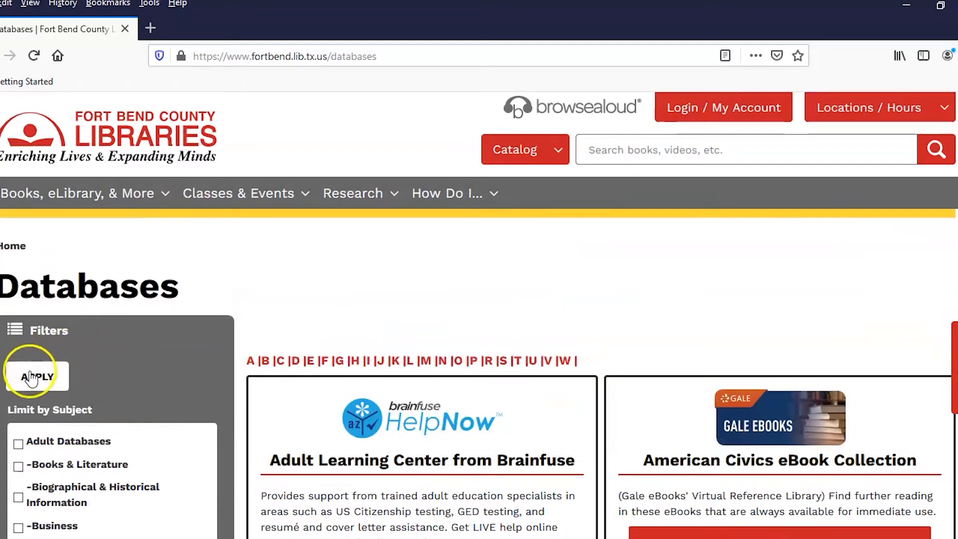
pyautogui.click(36, 376)
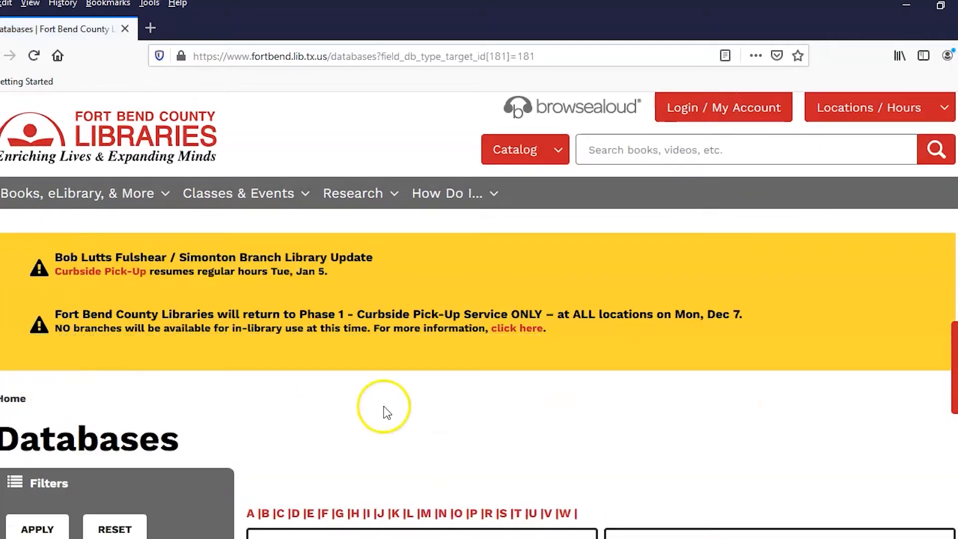
pyautogui.scroll(-3)
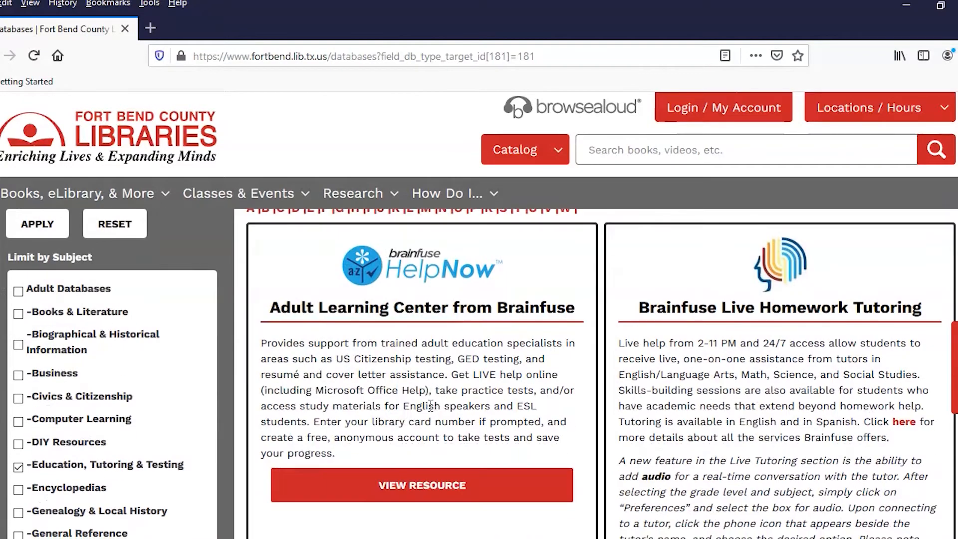
pyautogui.scroll(-3)
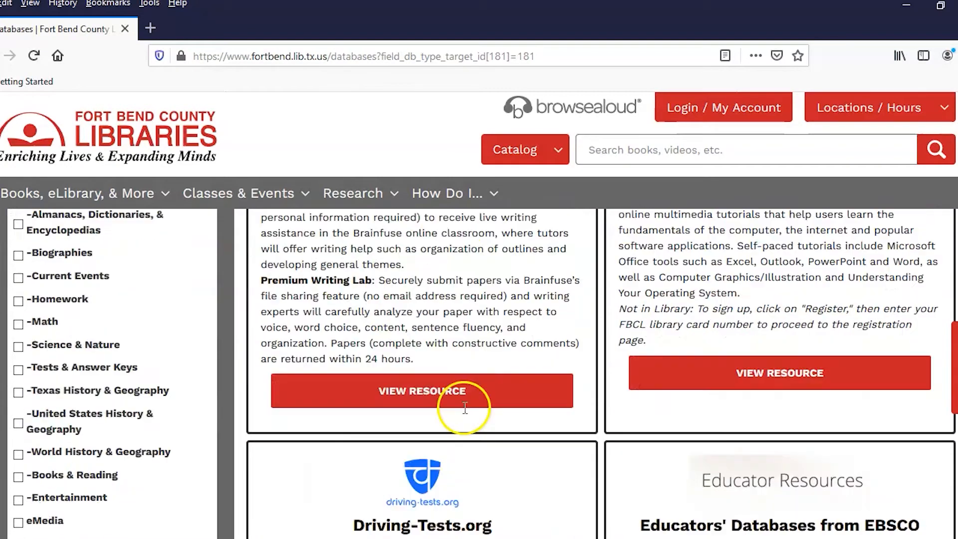
pyautogui.scroll(-3)
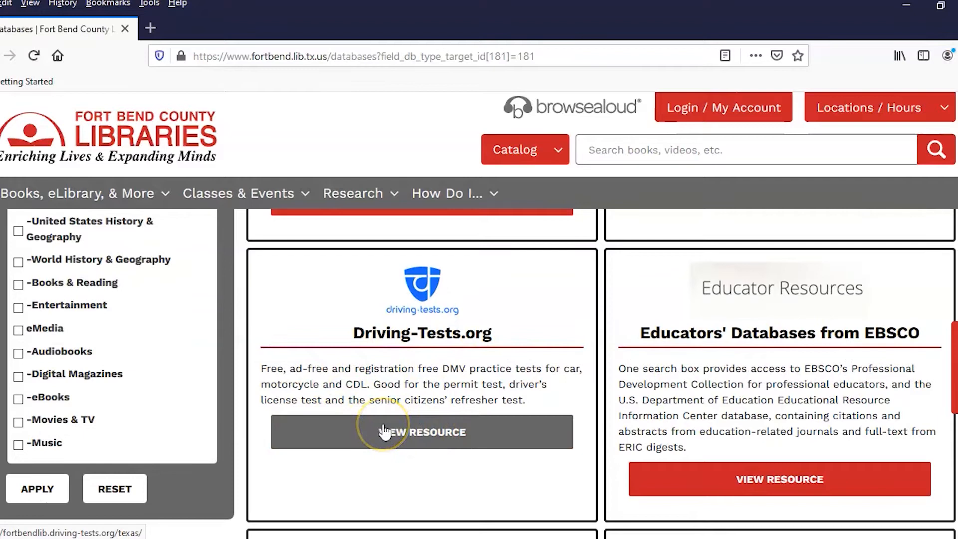
pyautogui.moveTo(421, 431)
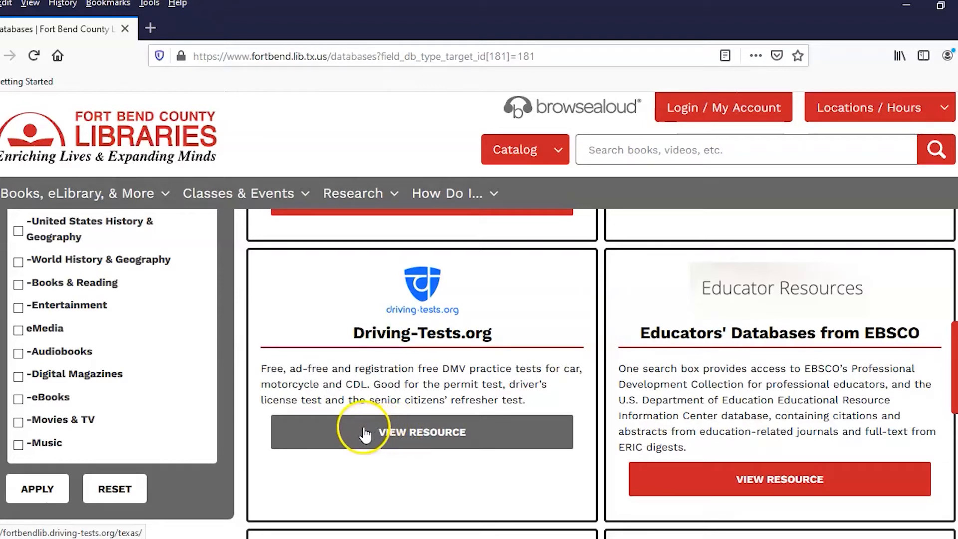
pyautogui.moveTo(406, 438)
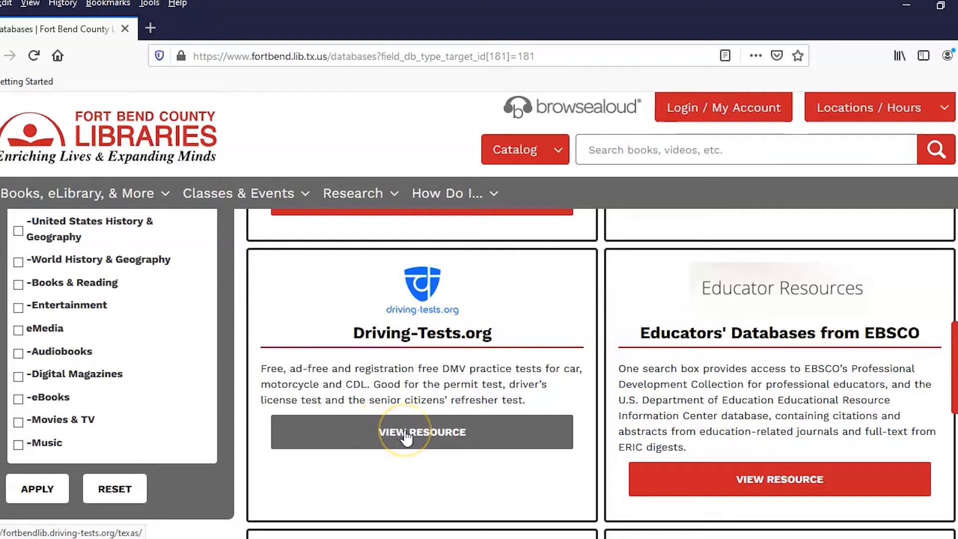
# View the Driving-Tests.org resource and scroll to its car, CDL and motorcycle test options.
pyautogui.click(421, 433)
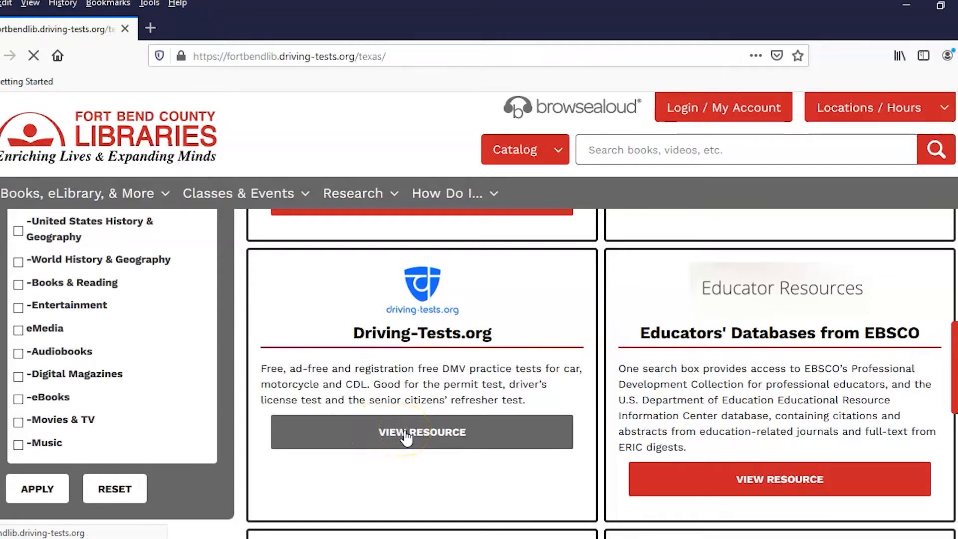
pyautogui.click(422, 432)
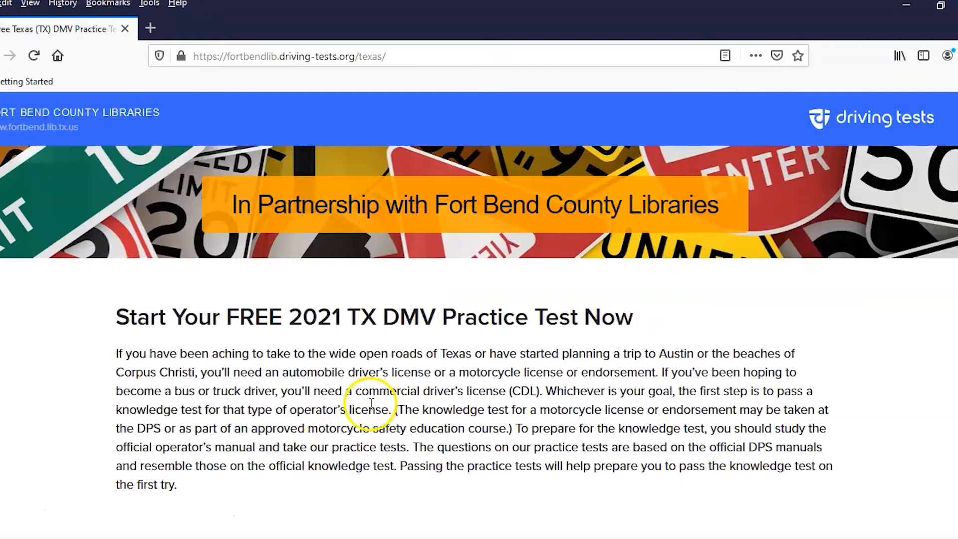
pyautogui.scroll(-3)
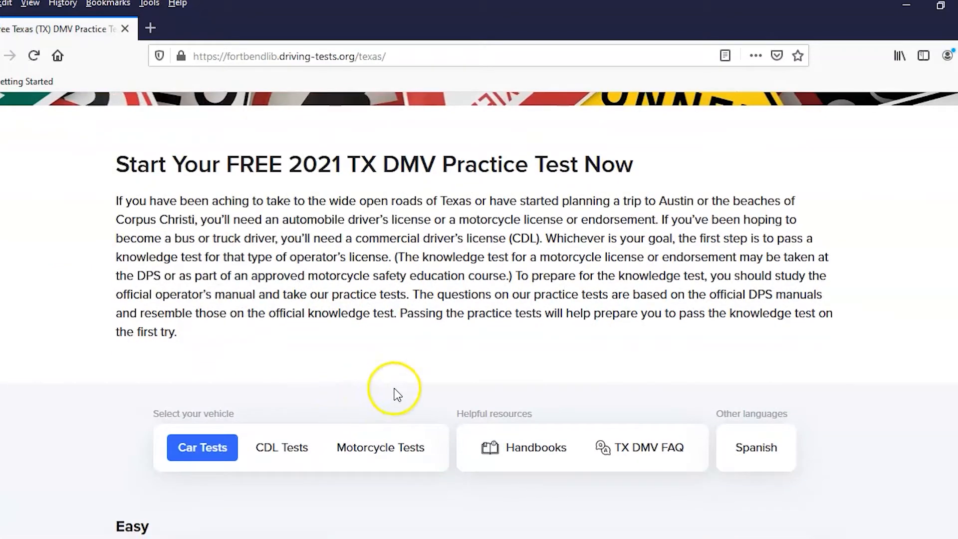
pyautogui.moveTo(396, 398)
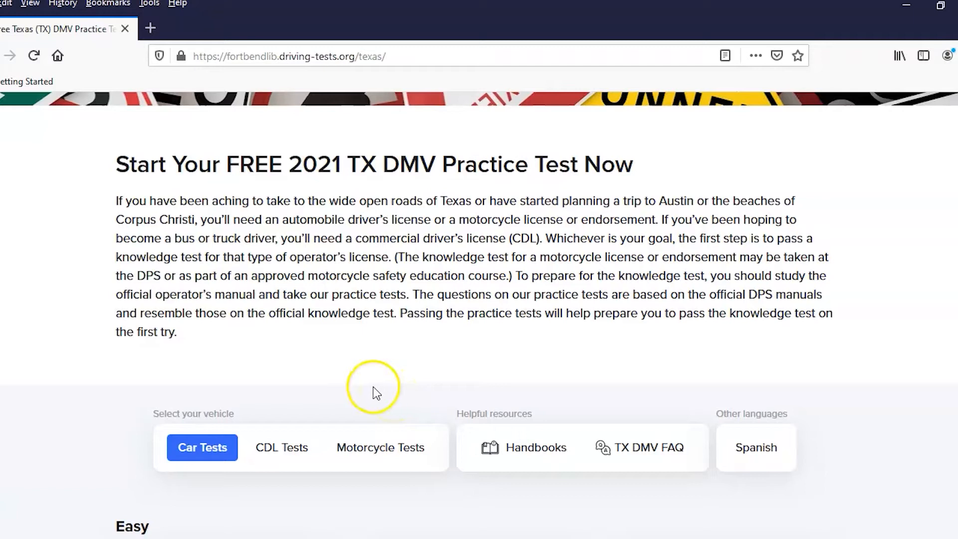
pyautogui.moveTo(359, 383)
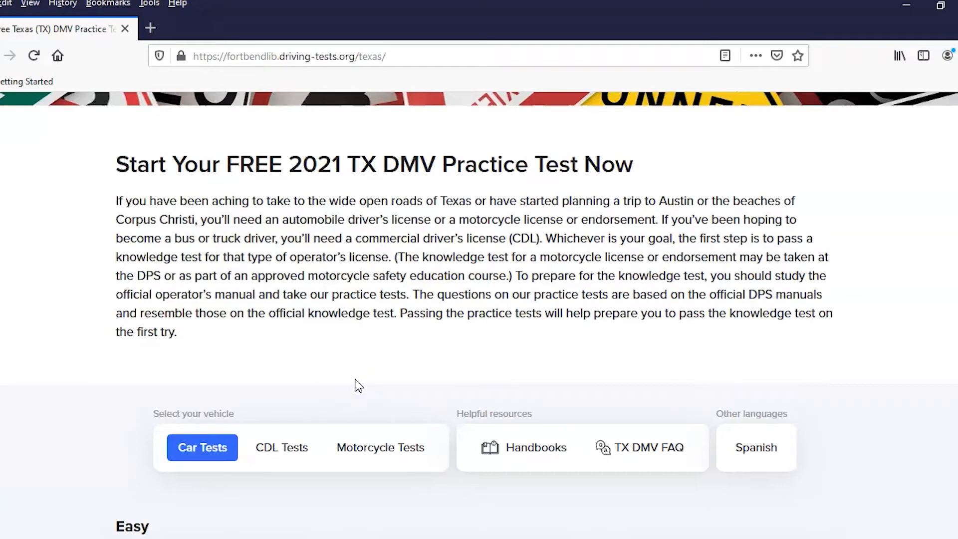
pyautogui.scroll(-3)
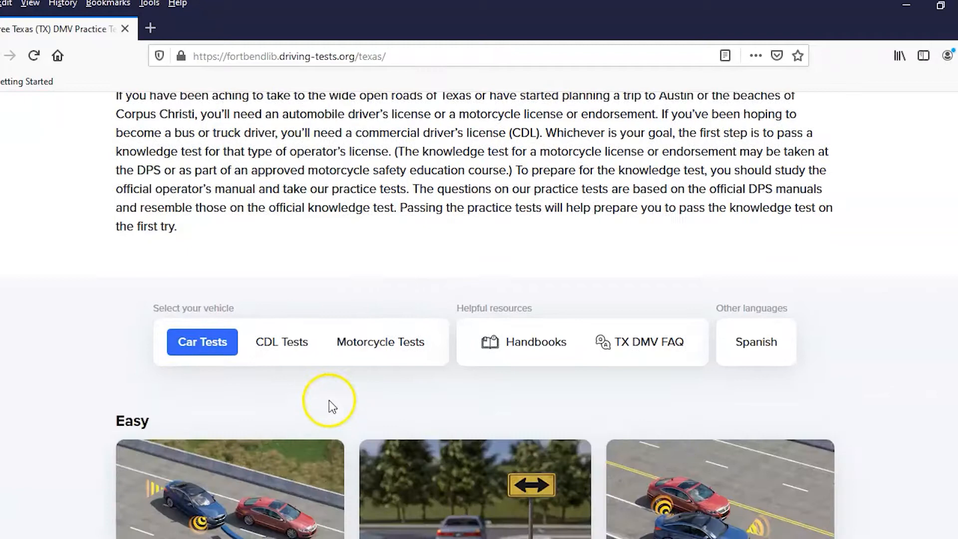
pyautogui.scroll(-3)
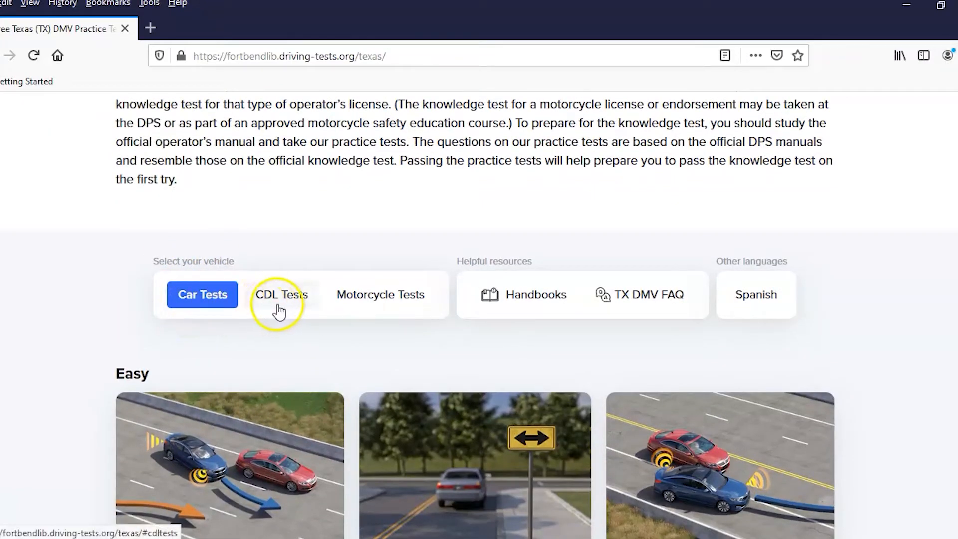
pyautogui.moveTo(371, 315)
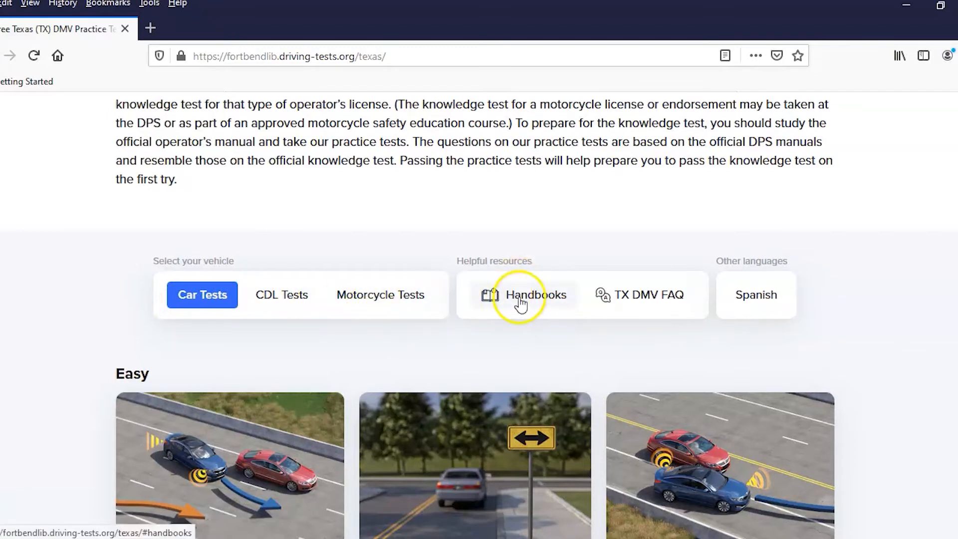
pyautogui.moveTo(646, 311)
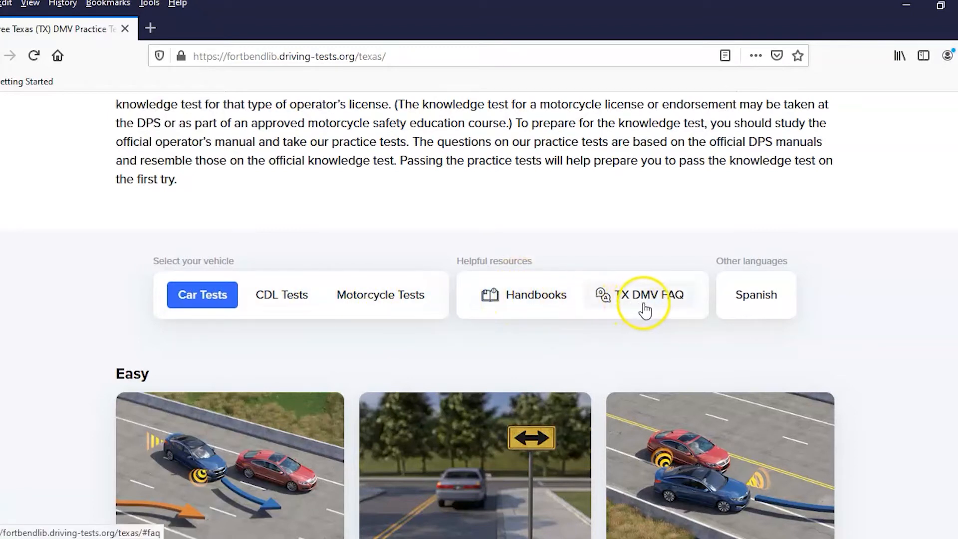
pyautogui.moveTo(629, 308)
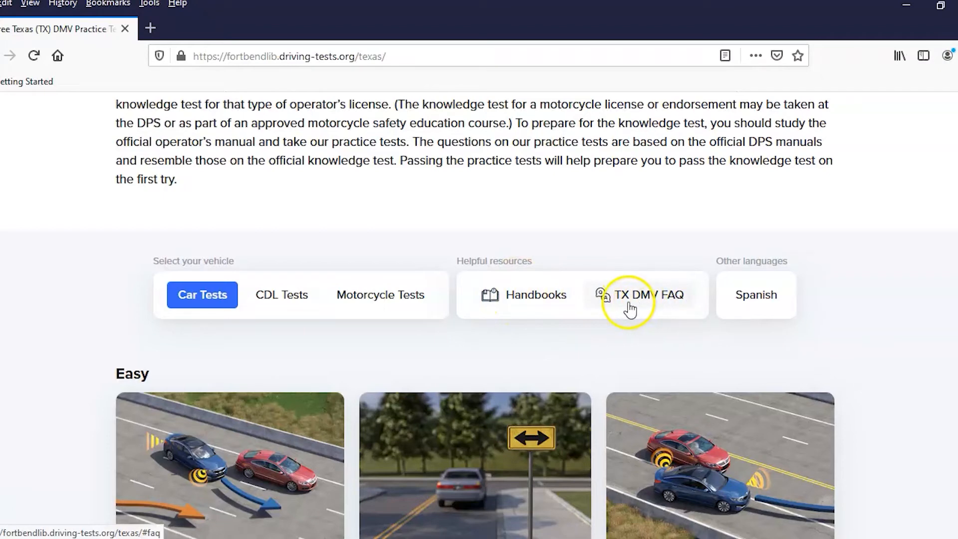
pyautogui.moveTo(762, 299)
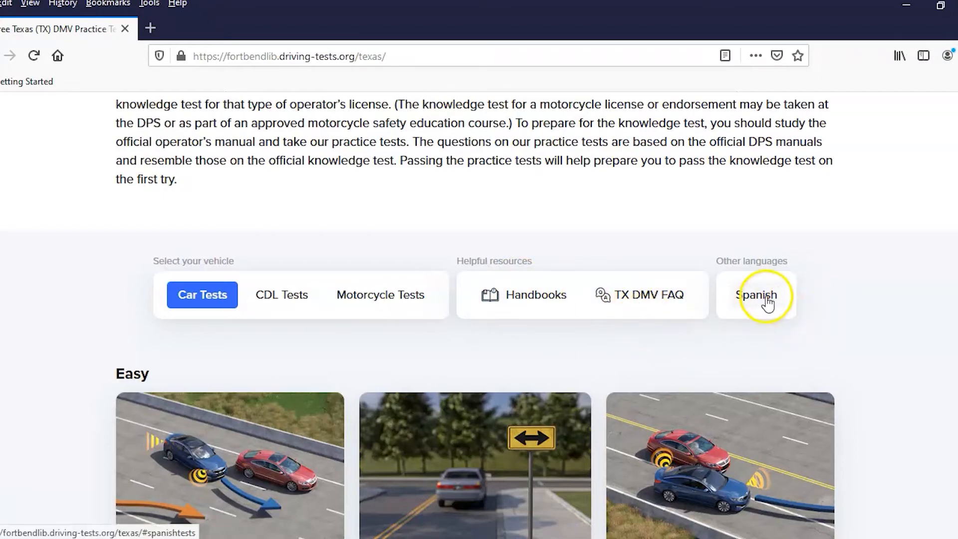
# Scroll the Texas page to the Practice Test 4, Practice Test 5 and Easy Marathon cards.
pyautogui.scroll(-3)
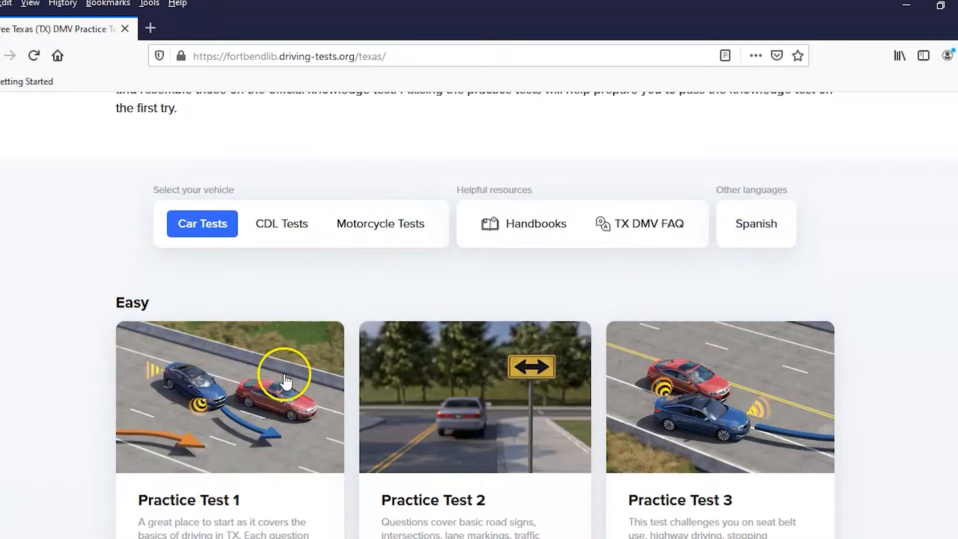
pyautogui.scroll(-3)
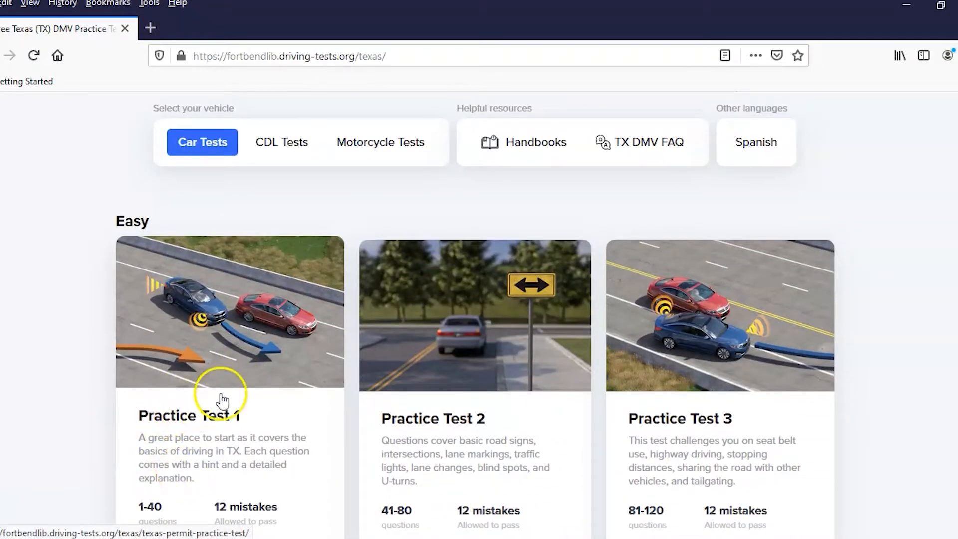
pyautogui.scroll(-3)
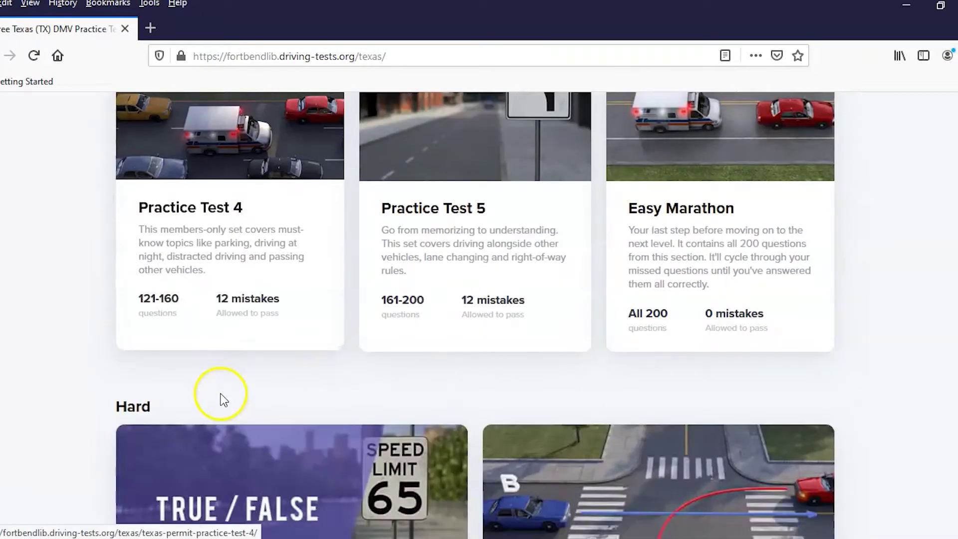
pyautogui.scroll(-3)
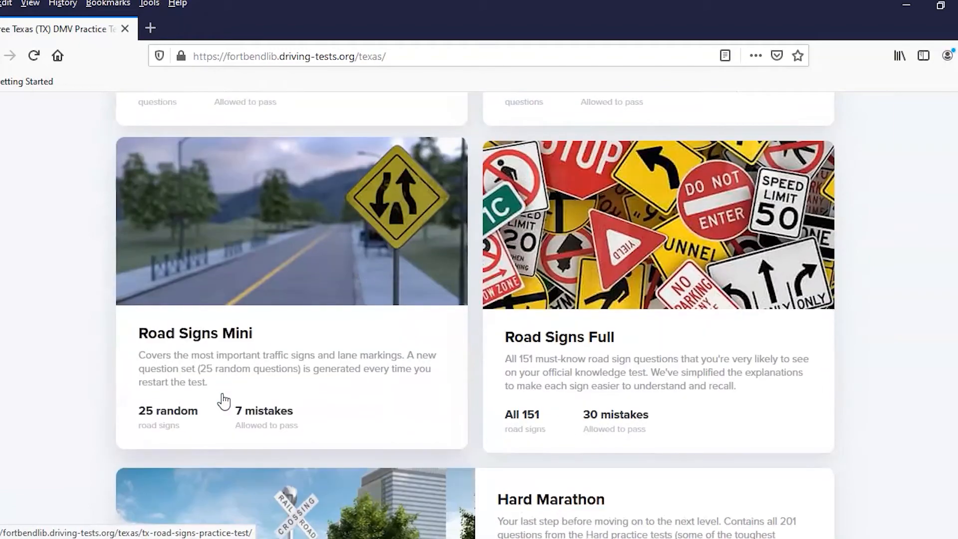
pyautogui.scroll(-3)
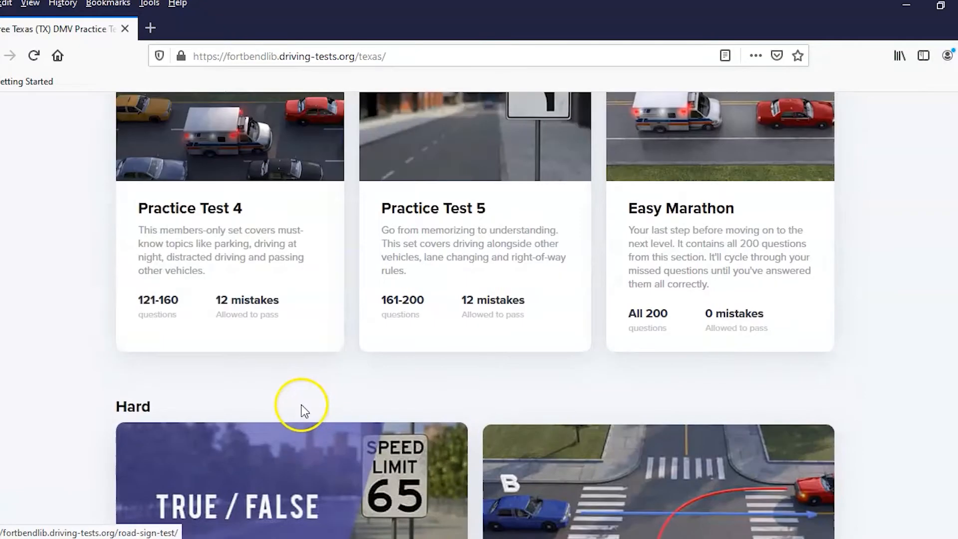
pyautogui.scroll(3)
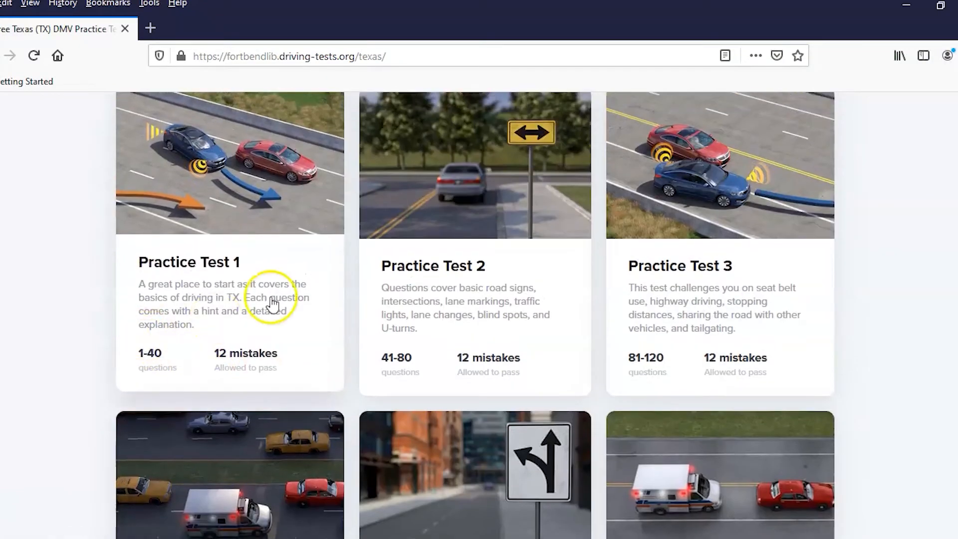
pyautogui.moveTo(191, 272)
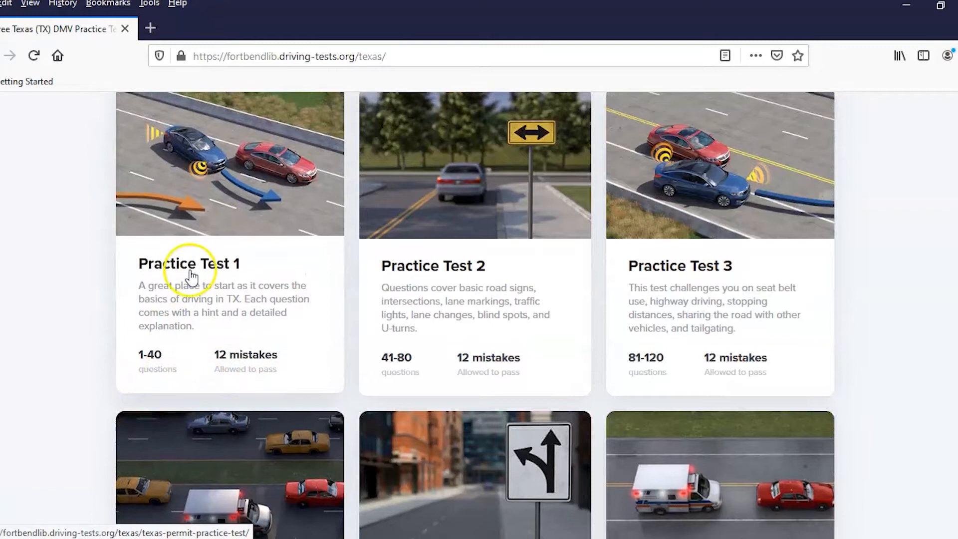
pyautogui.moveTo(155, 370)
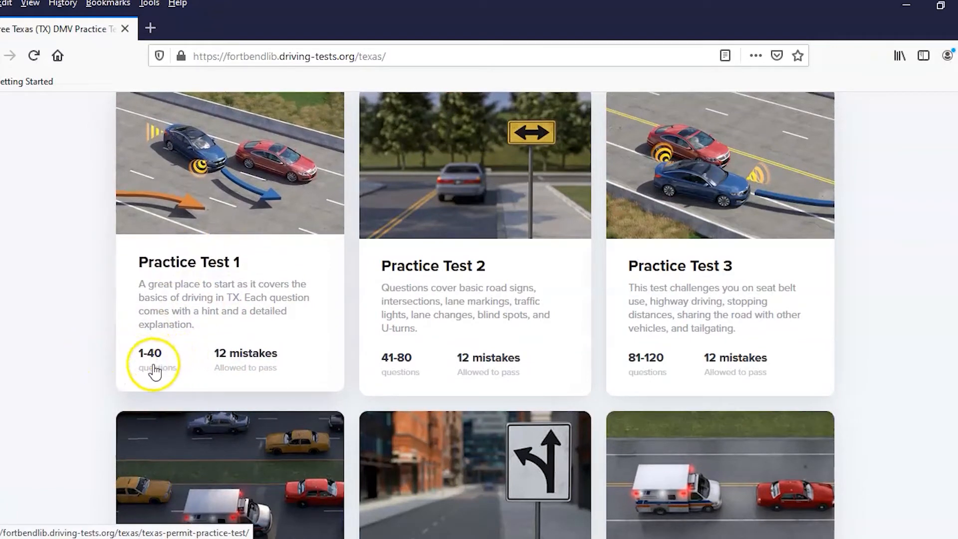
pyautogui.moveTo(237, 379)
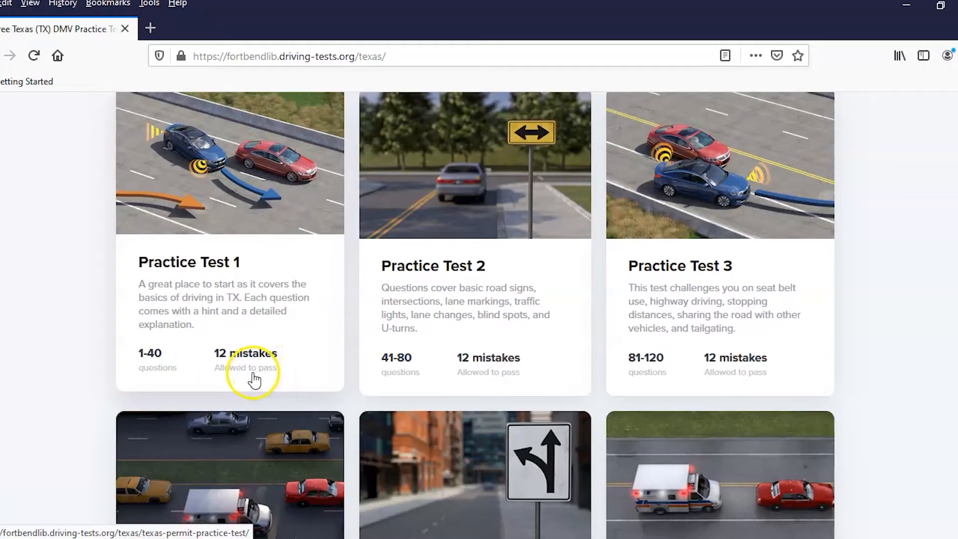
pyautogui.moveTo(441, 365)
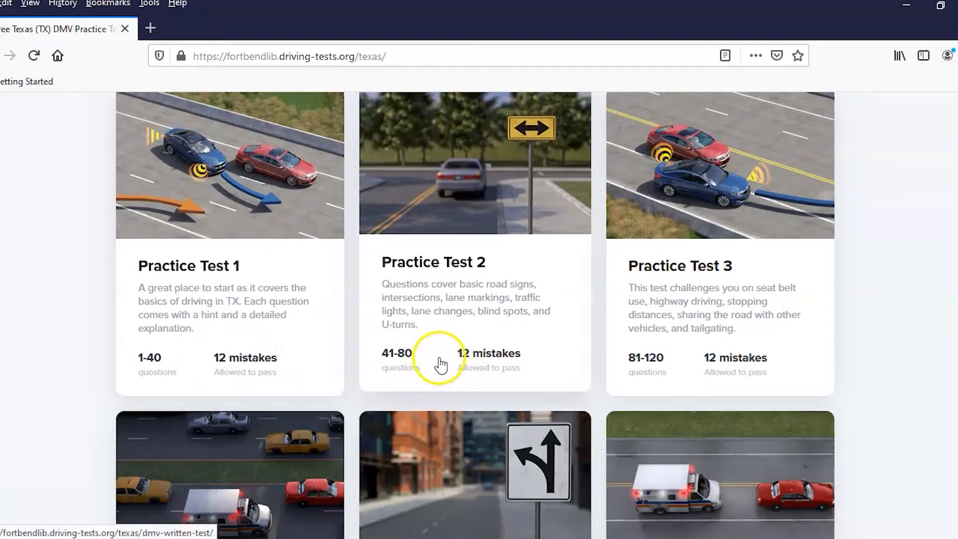
pyautogui.moveTo(425, 371)
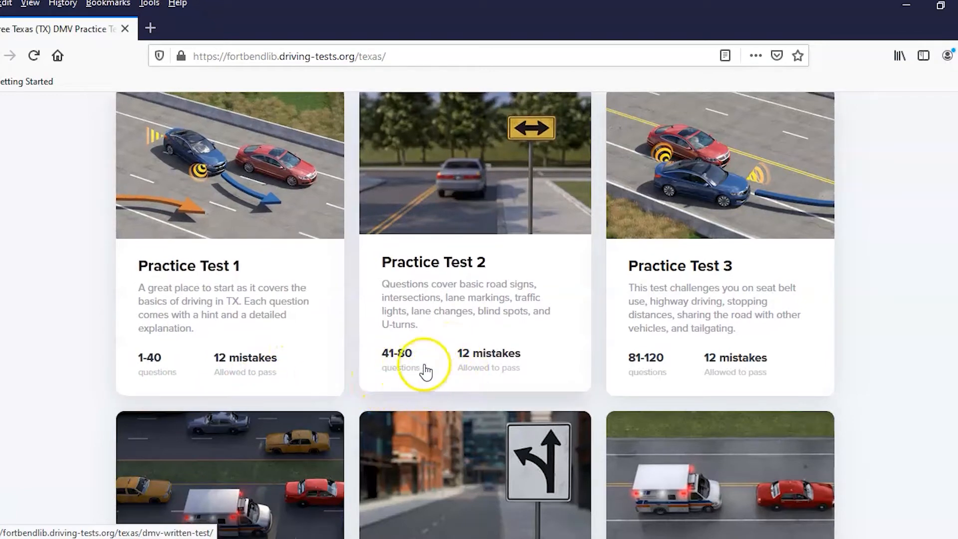
pyautogui.moveTo(510, 385)
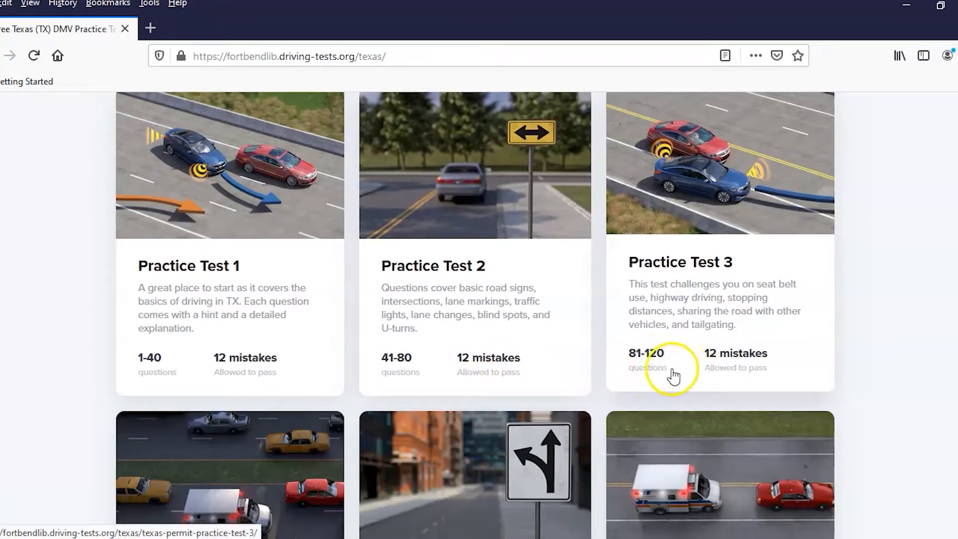
pyautogui.moveTo(715, 381)
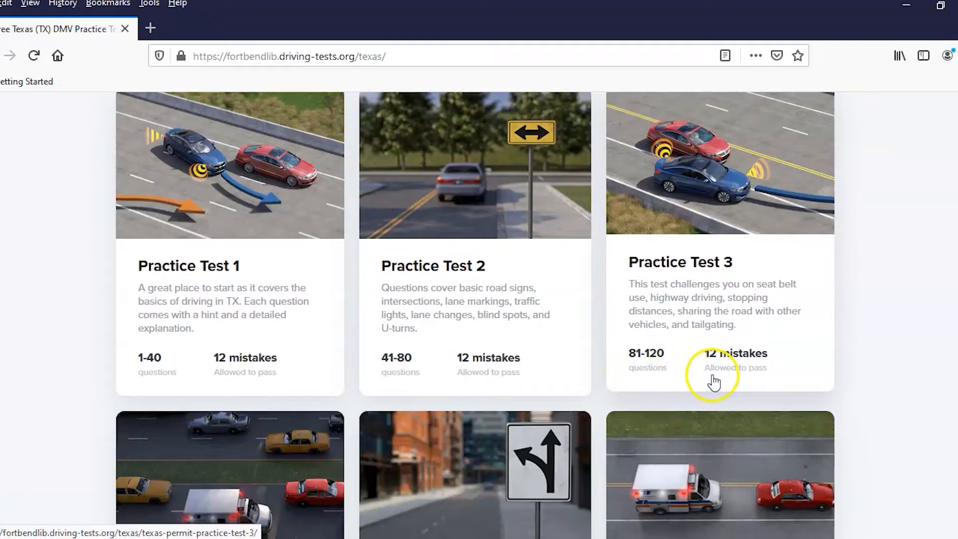
pyautogui.scroll(-3)
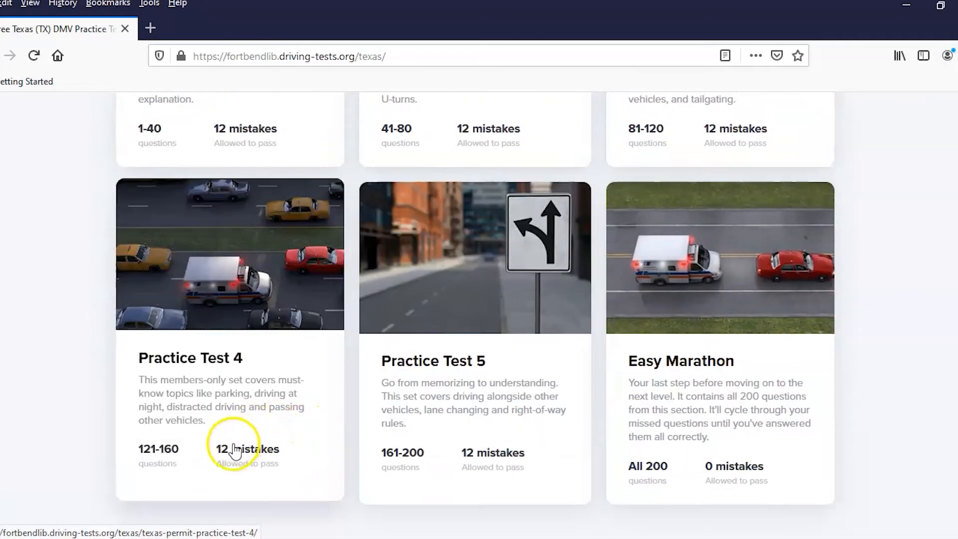
pyautogui.moveTo(397, 483)
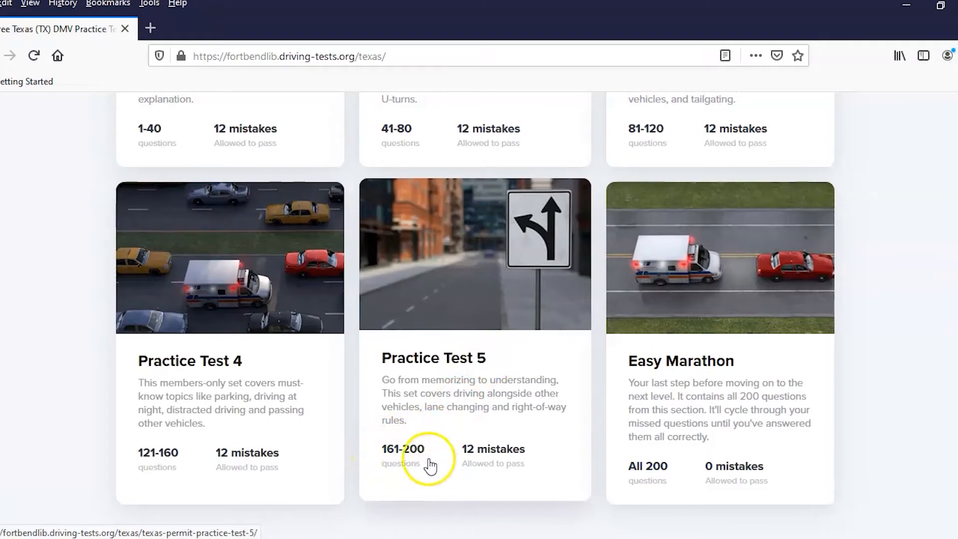
pyautogui.moveTo(556, 269)
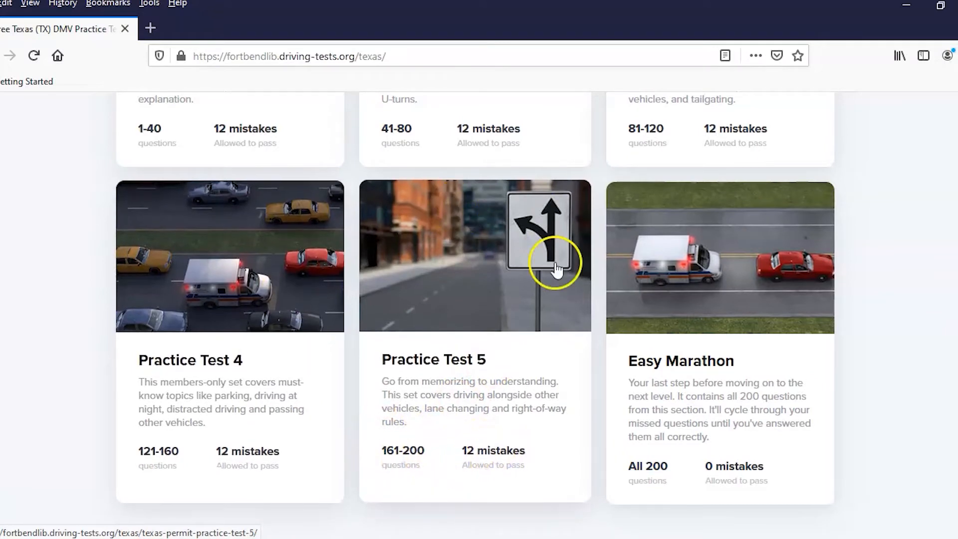
pyautogui.moveTo(430, 454)
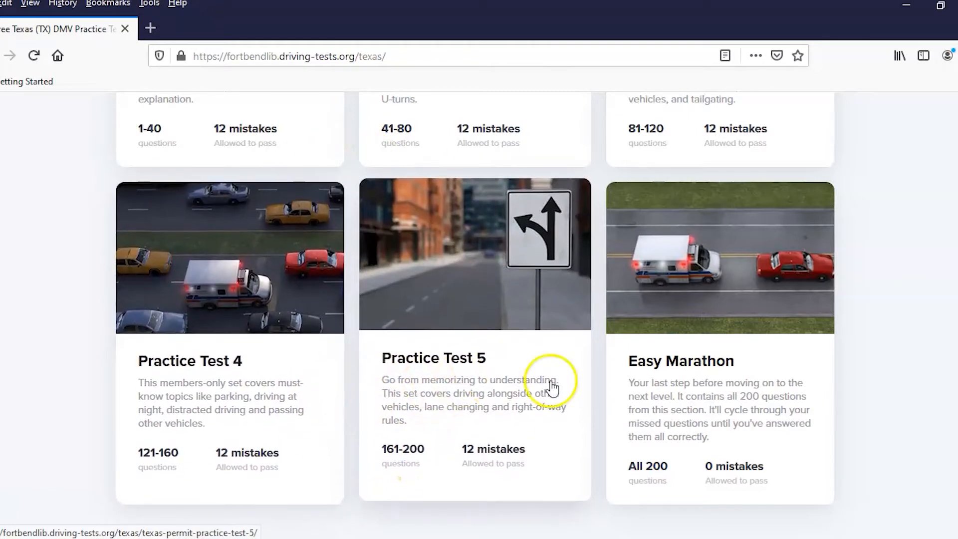
pyautogui.moveTo(713, 364)
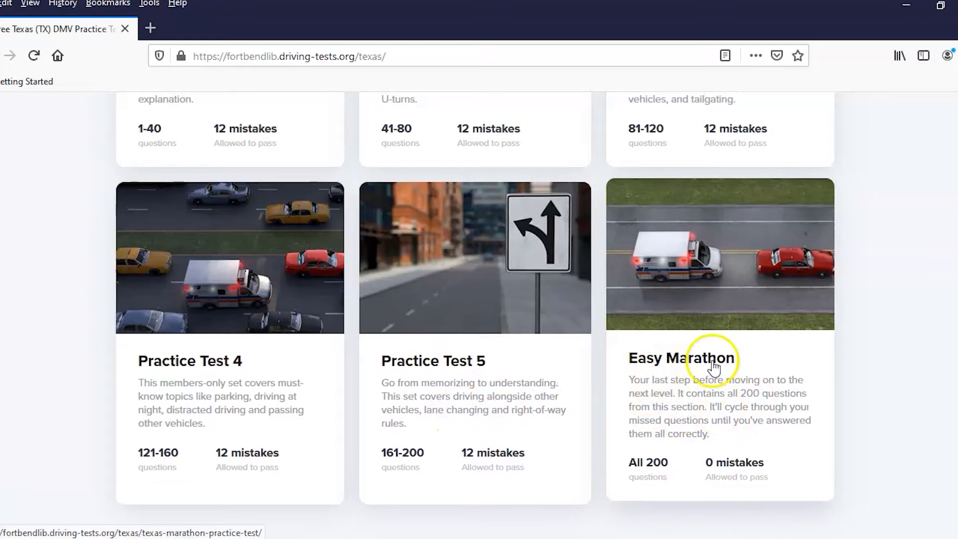
pyautogui.moveTo(623, 482)
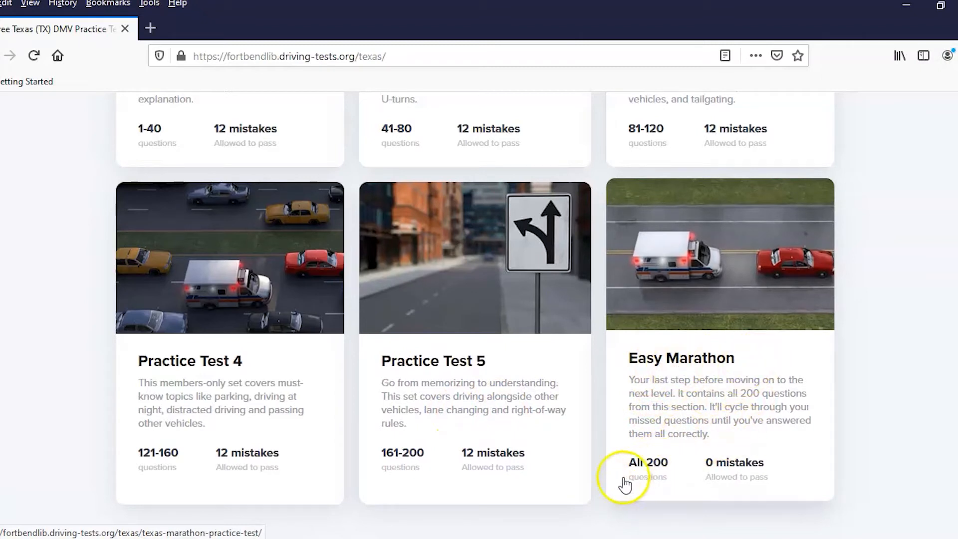
pyautogui.moveTo(761, 476)
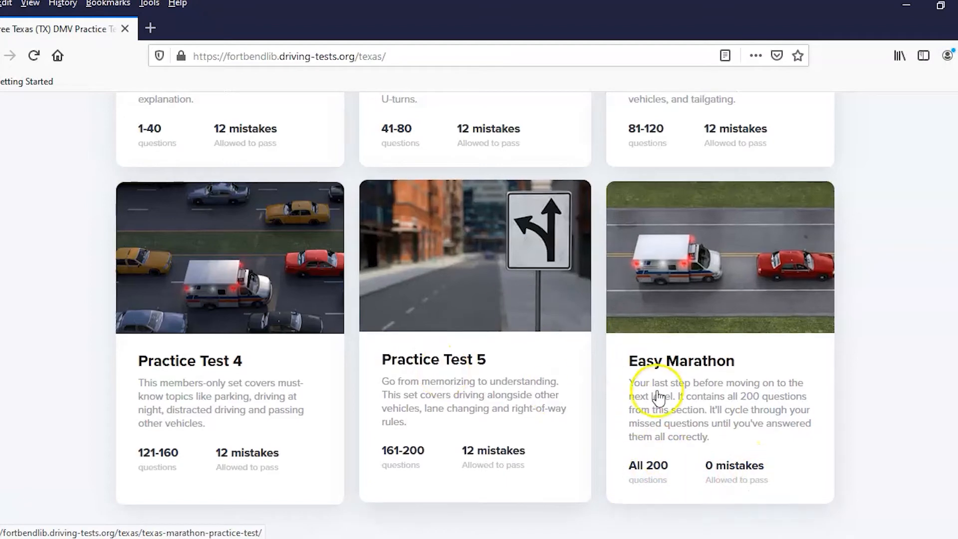
pyautogui.moveTo(345, 339)
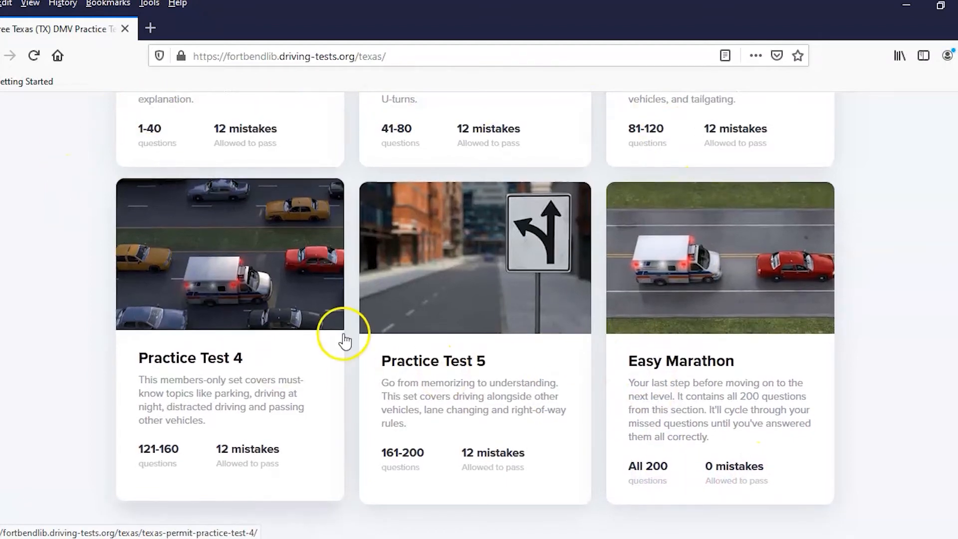
pyautogui.scroll(-3)
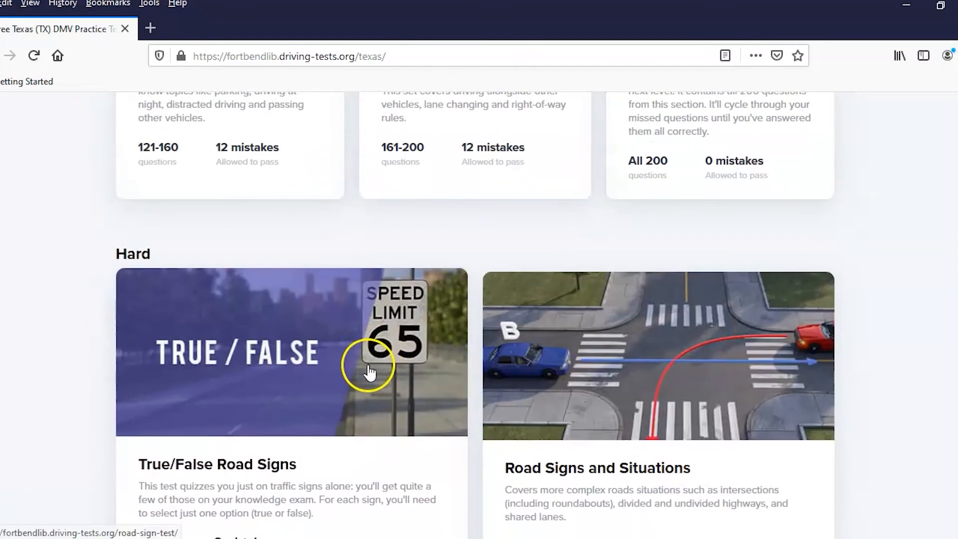
pyautogui.scroll(-3)
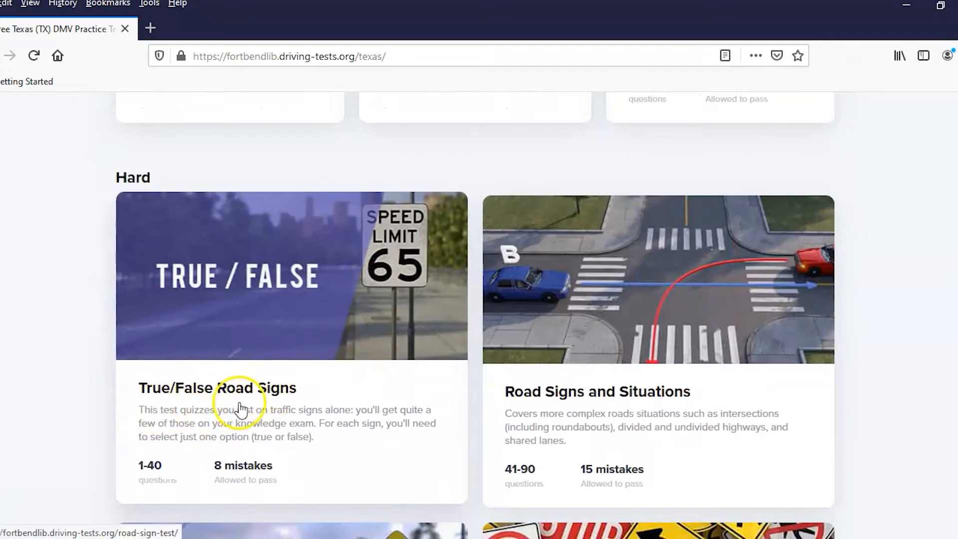
pyautogui.moveTo(563, 428)
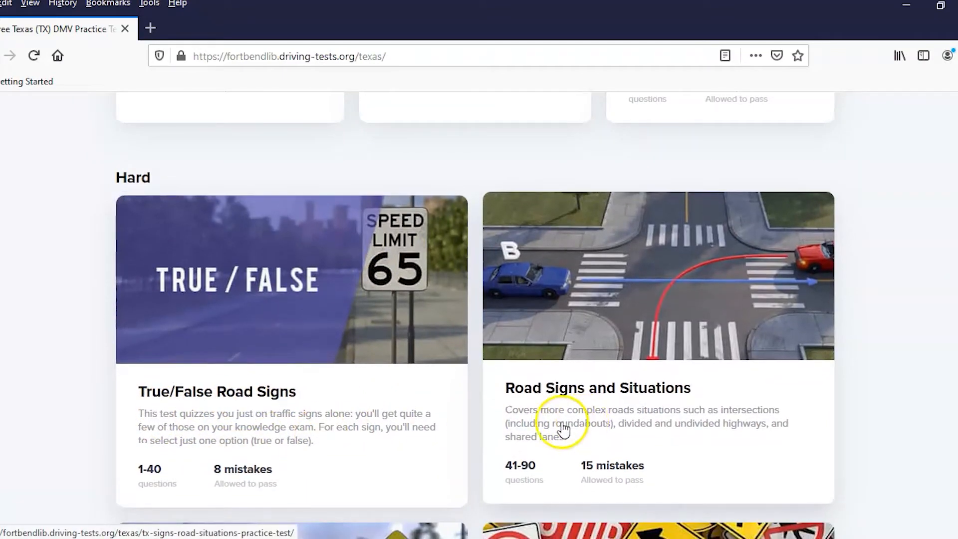
pyautogui.scroll(-3)
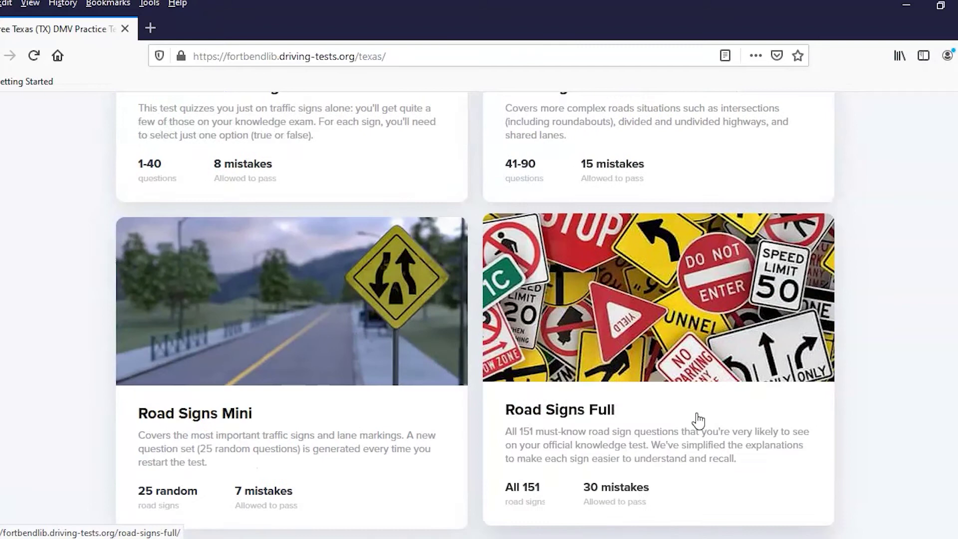
pyautogui.scroll(-3)
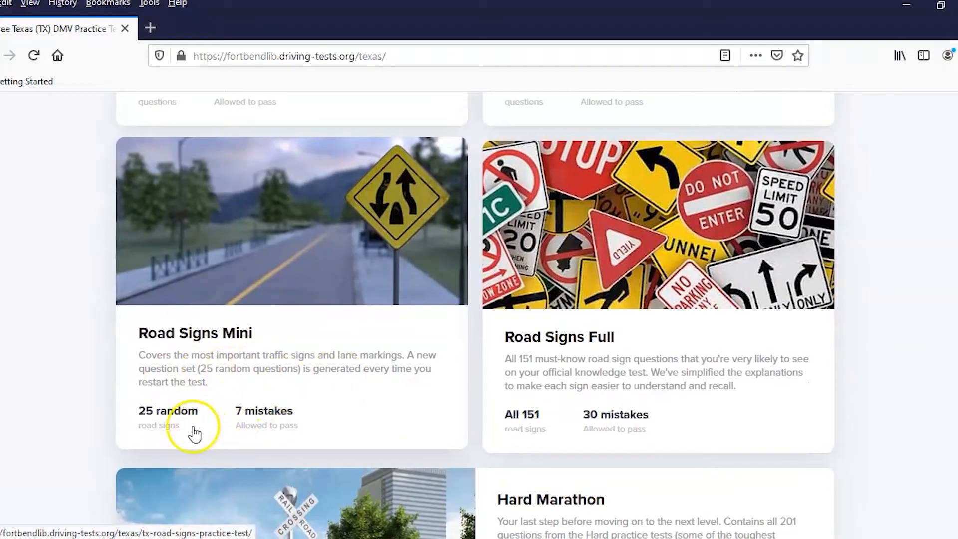
pyautogui.scroll(3)
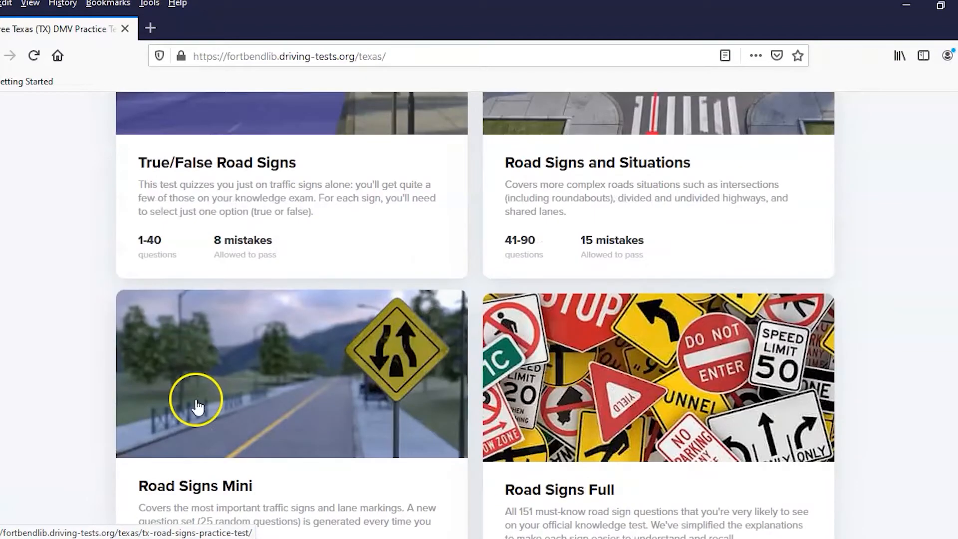
pyautogui.moveTo(547, 255)
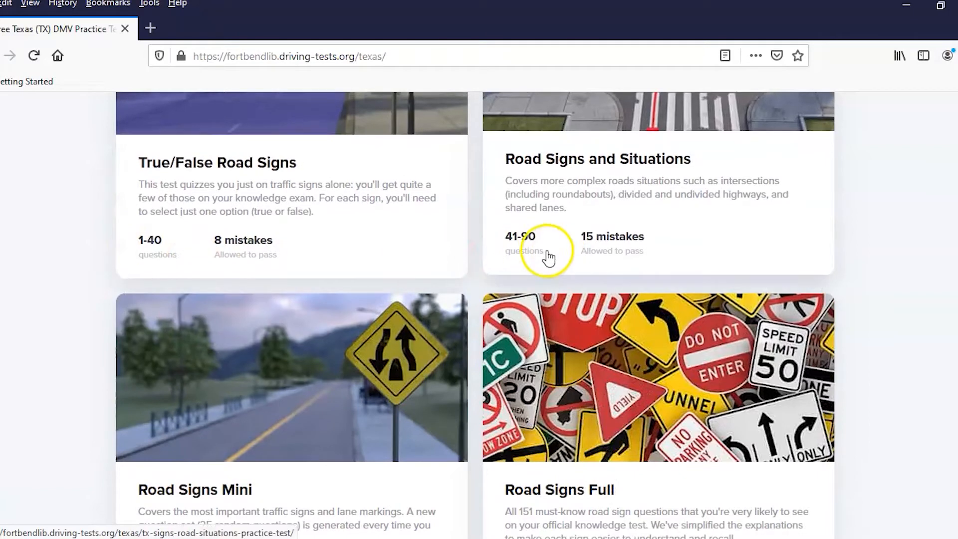
pyautogui.moveTo(436, 406)
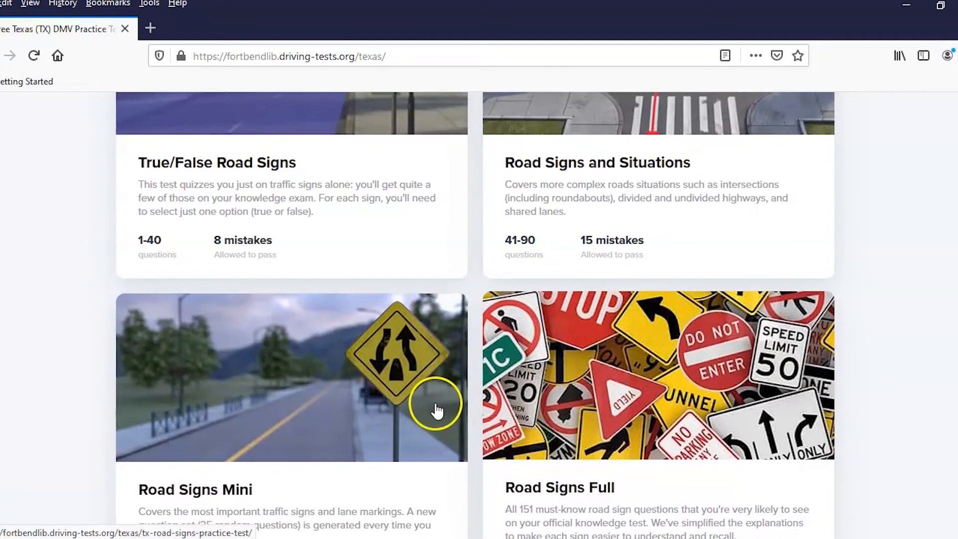
pyautogui.scroll(-3)
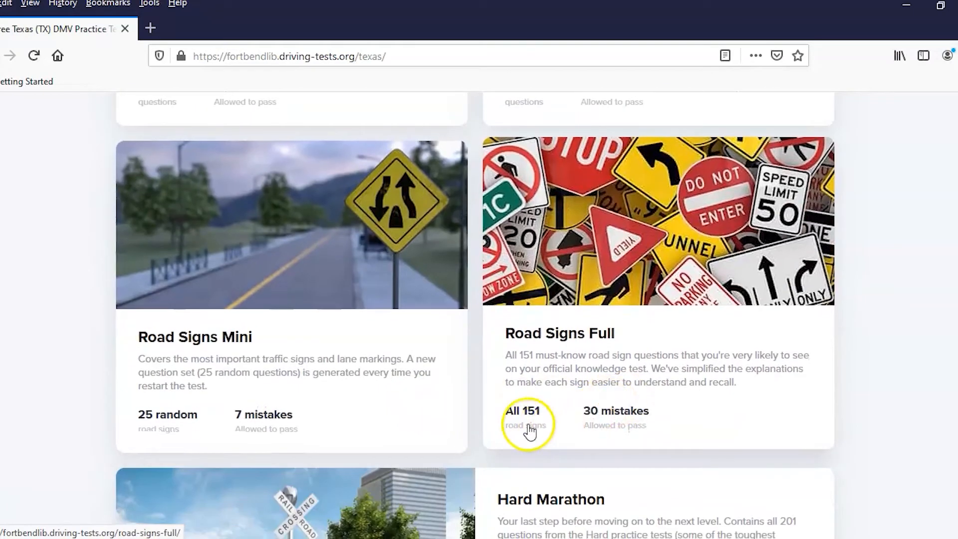
pyautogui.moveTo(548, 365)
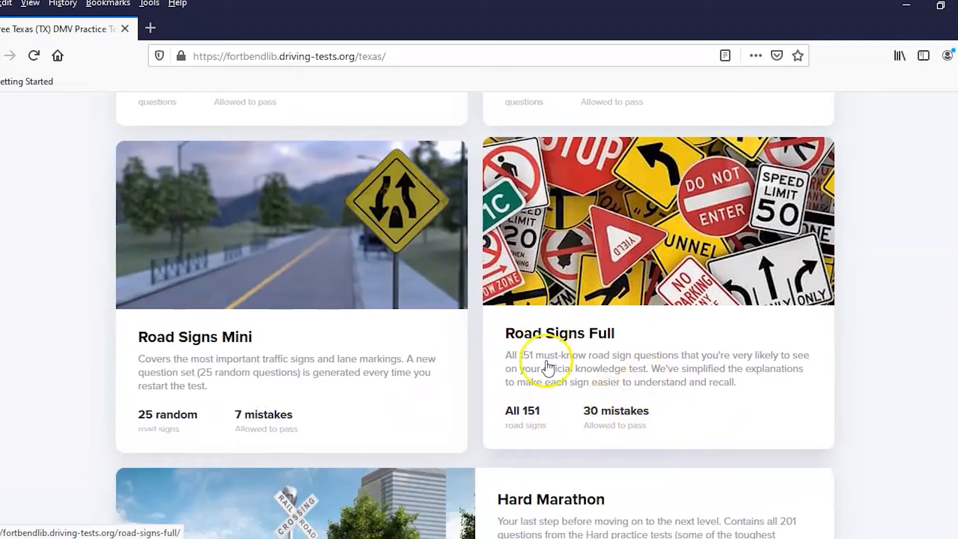
pyautogui.moveTo(612, 397)
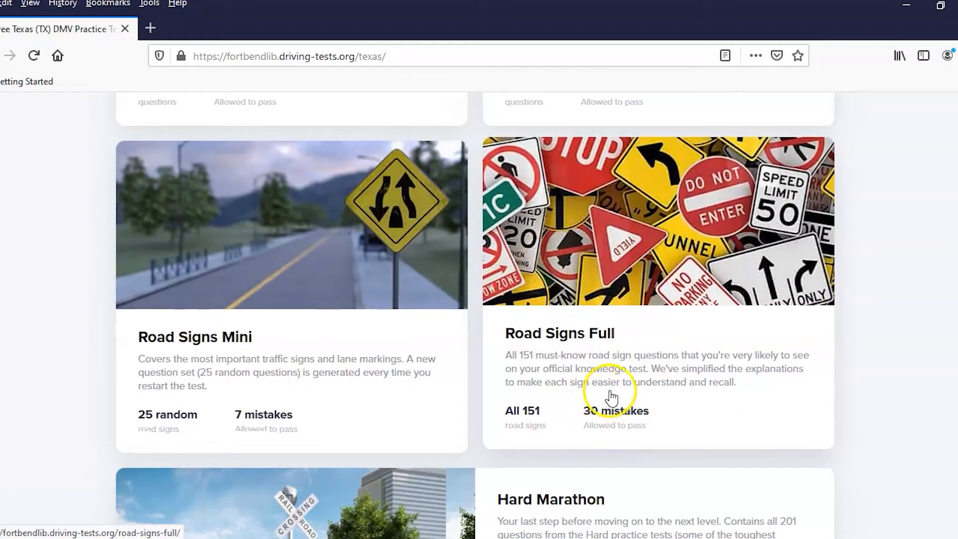
pyautogui.scroll(-3)
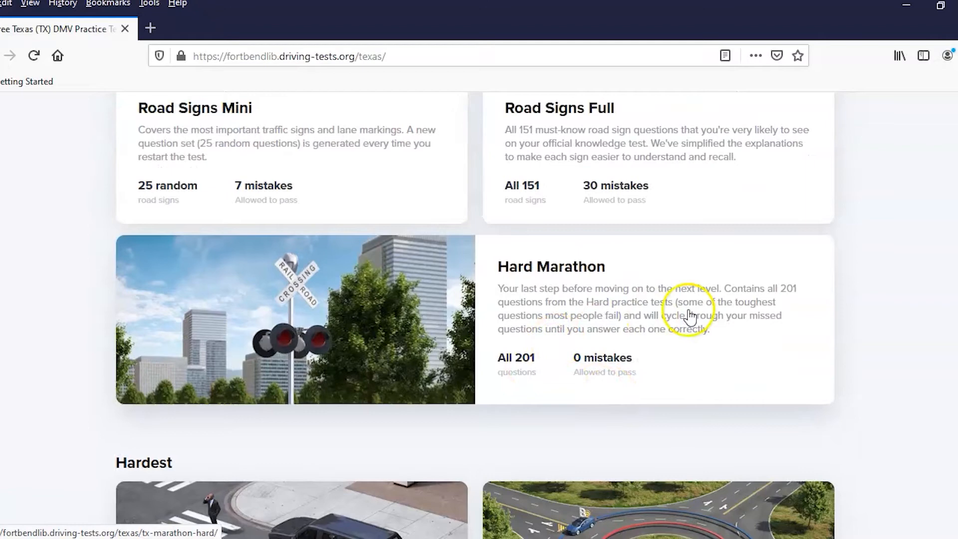
pyautogui.moveTo(530, 379)
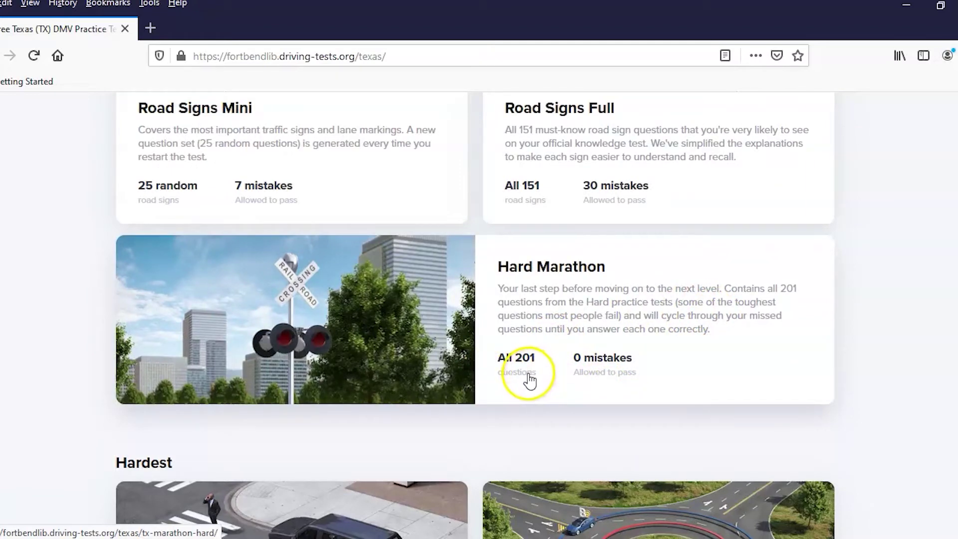
# Scroll back to the Practice Tests cards and open TX DMV Practice Test 4.
pyautogui.scroll(-3)
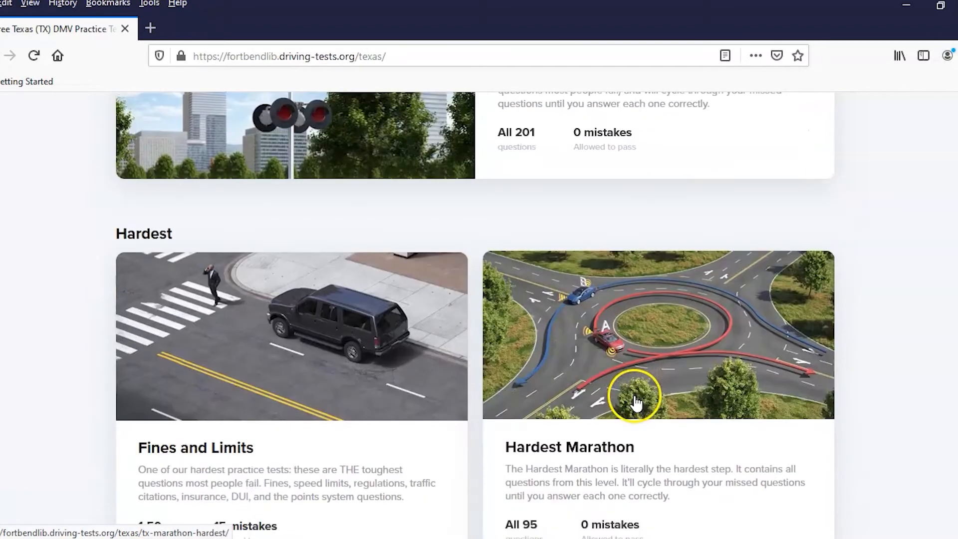
pyautogui.scroll(-3)
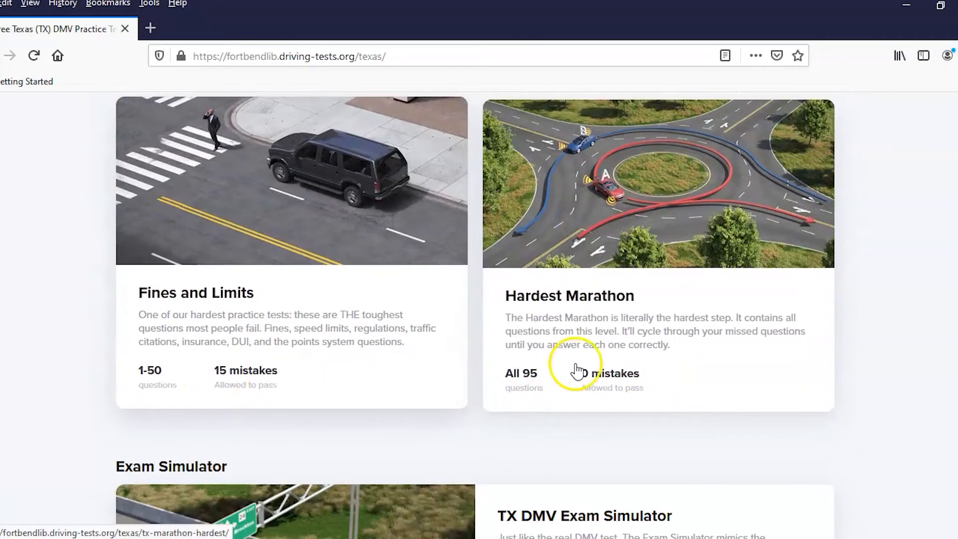
pyautogui.scroll(-3)
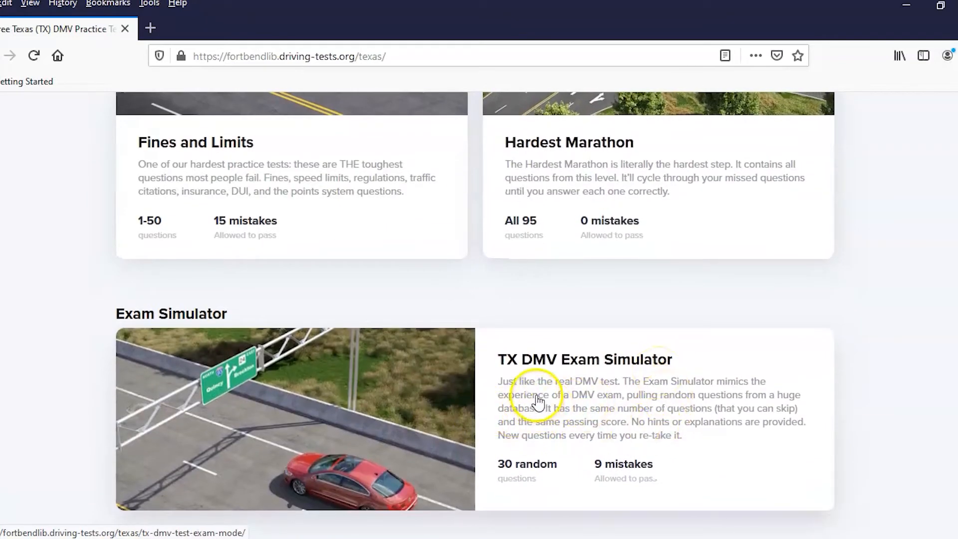
pyautogui.moveTo(645, 479)
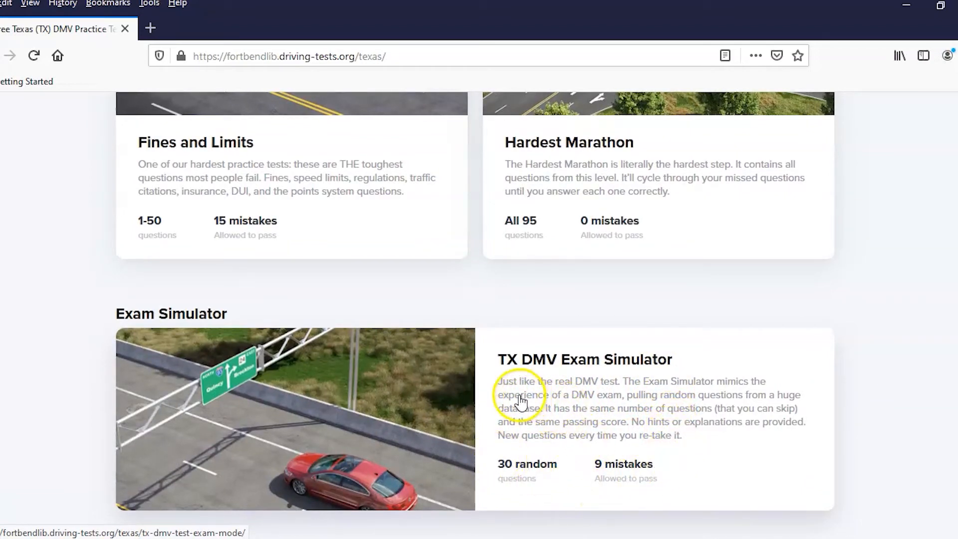
pyautogui.moveTo(618, 393)
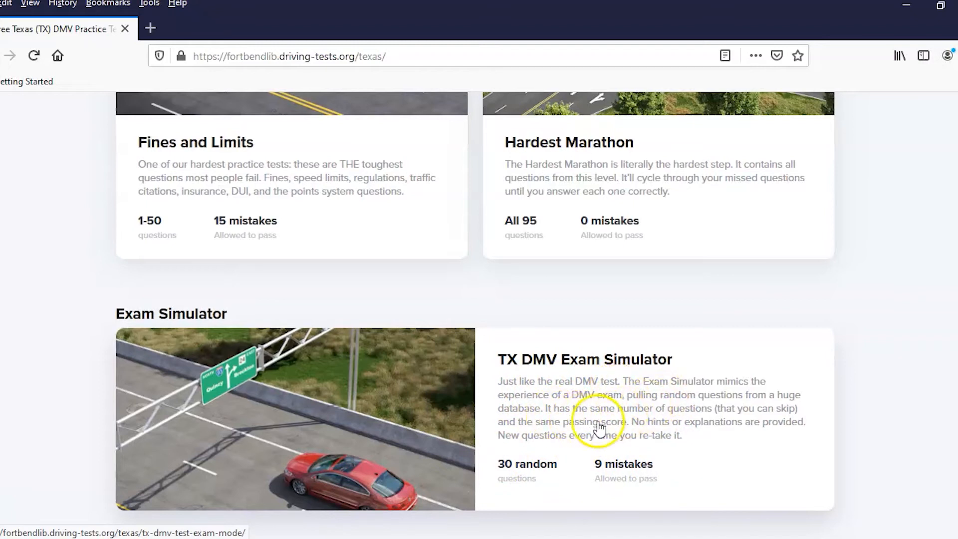
pyautogui.moveTo(599, 462)
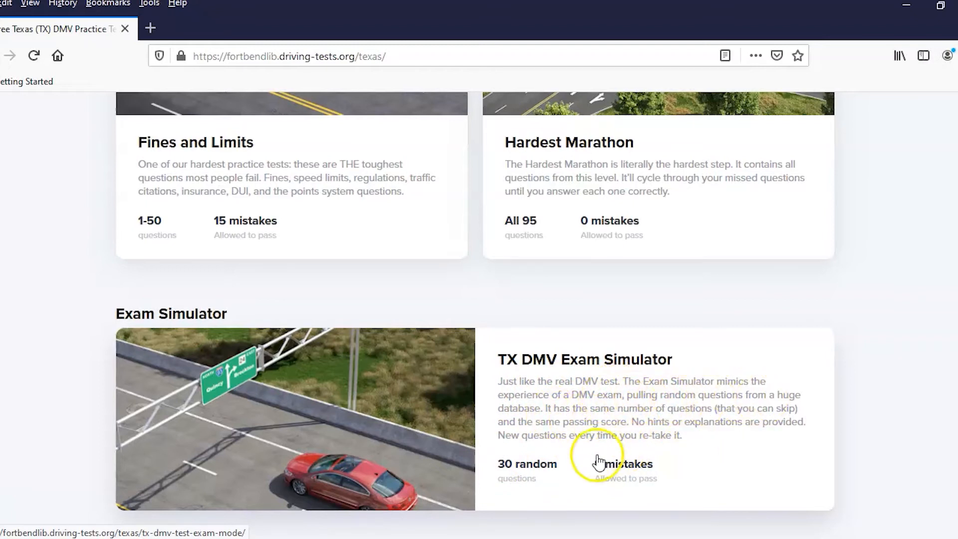
pyautogui.moveTo(392, 438)
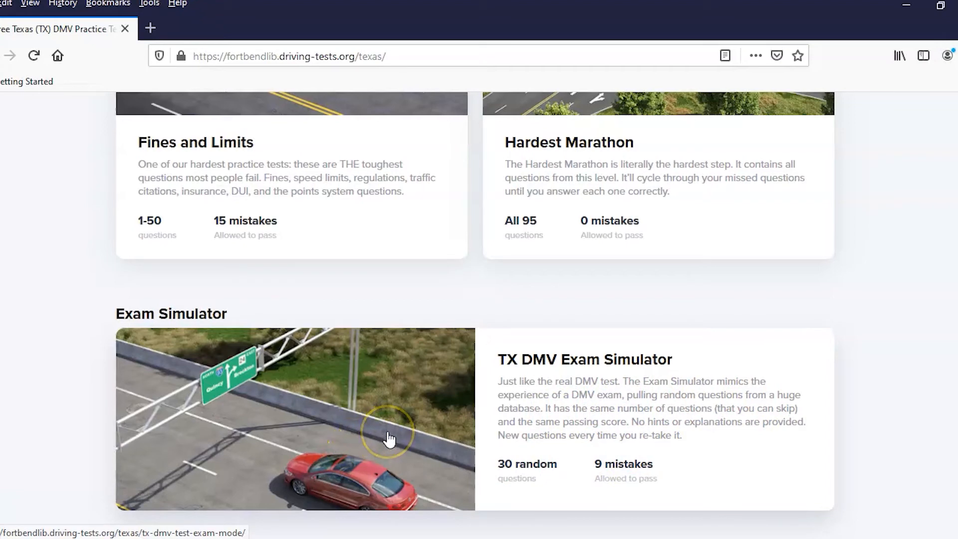
pyautogui.scroll(3)
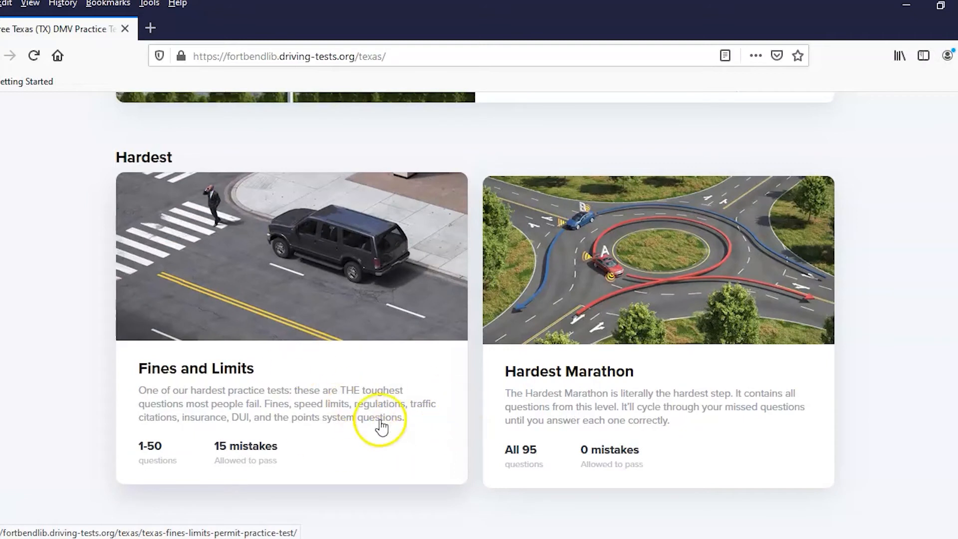
pyautogui.moveTo(391, 406)
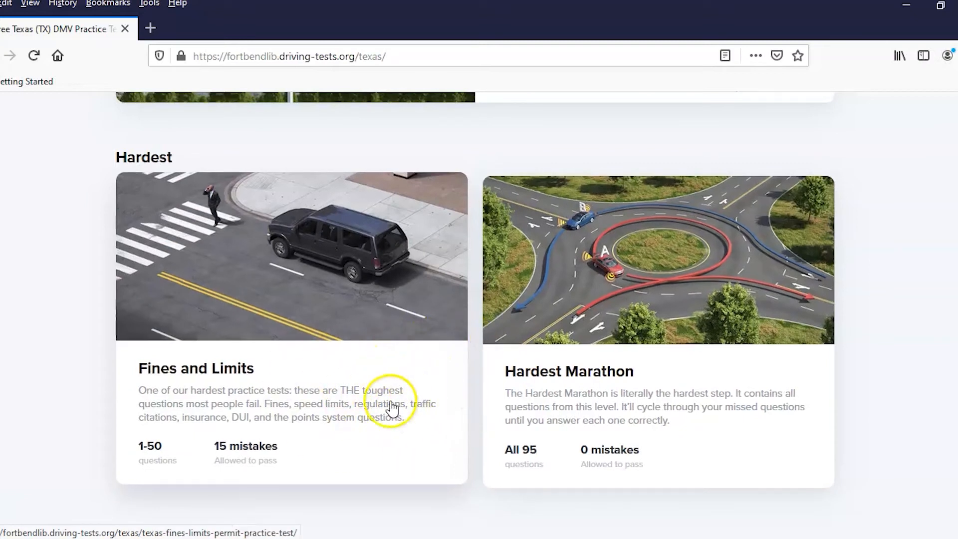
pyautogui.scroll(-3)
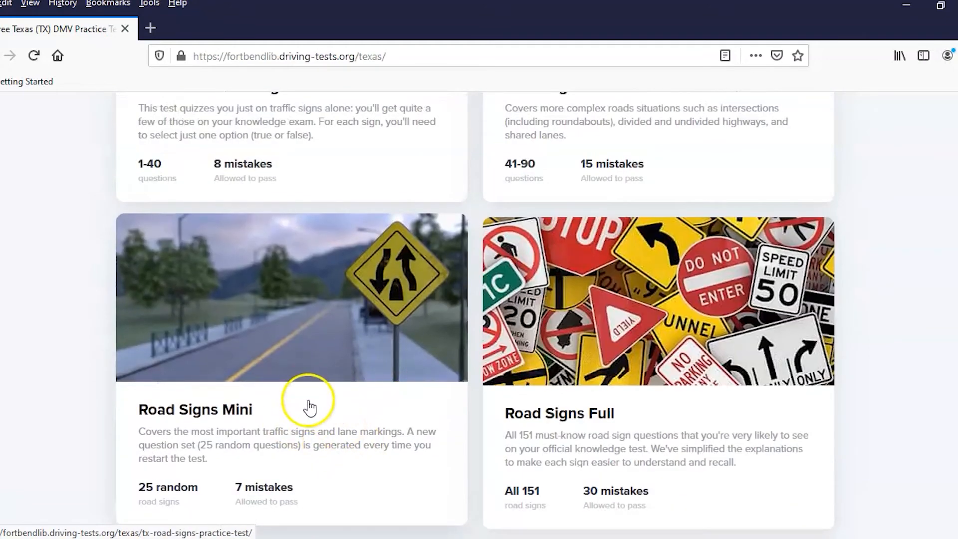
pyautogui.scroll(3)
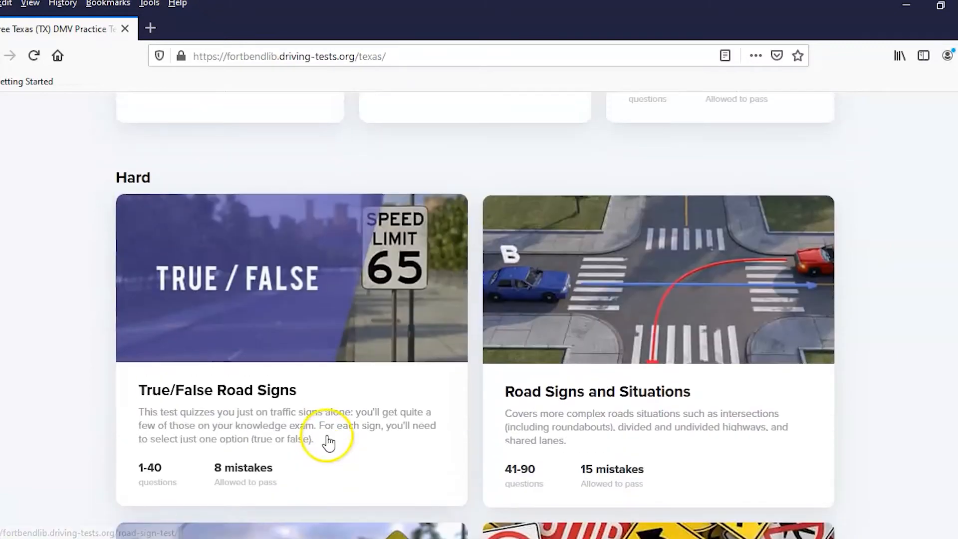
pyautogui.scroll(3)
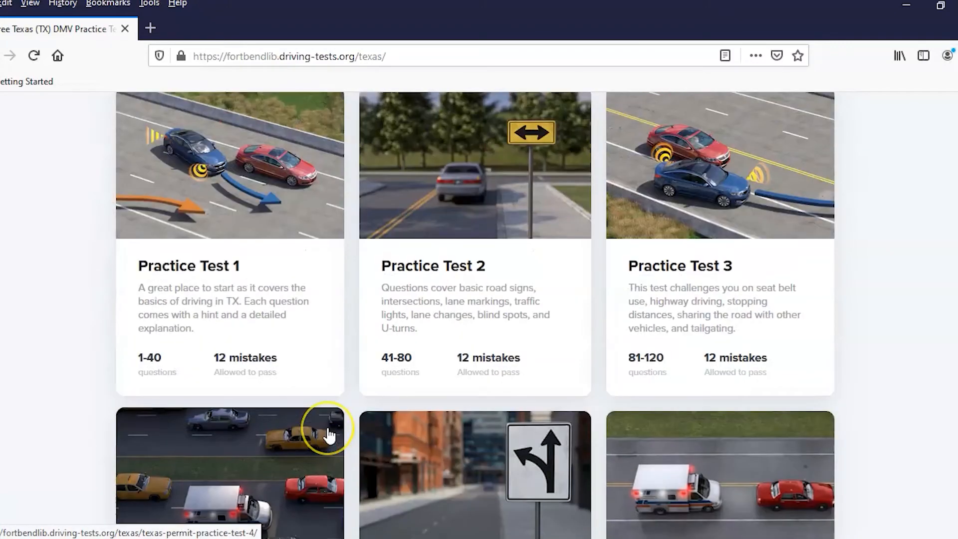
pyautogui.scroll(-3)
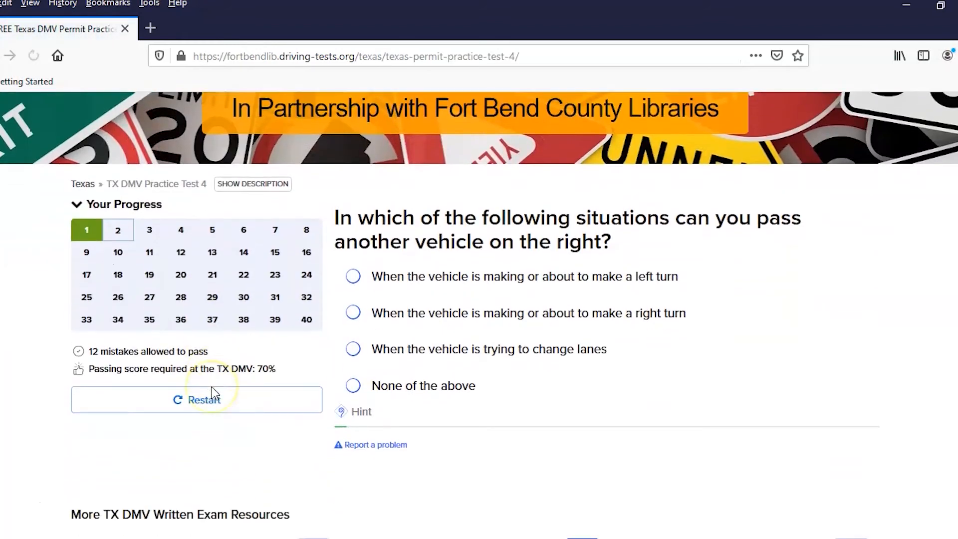
# Choose 'When the vehicle is making or about to make a left turn' for question 1.
pyautogui.scroll(-3)
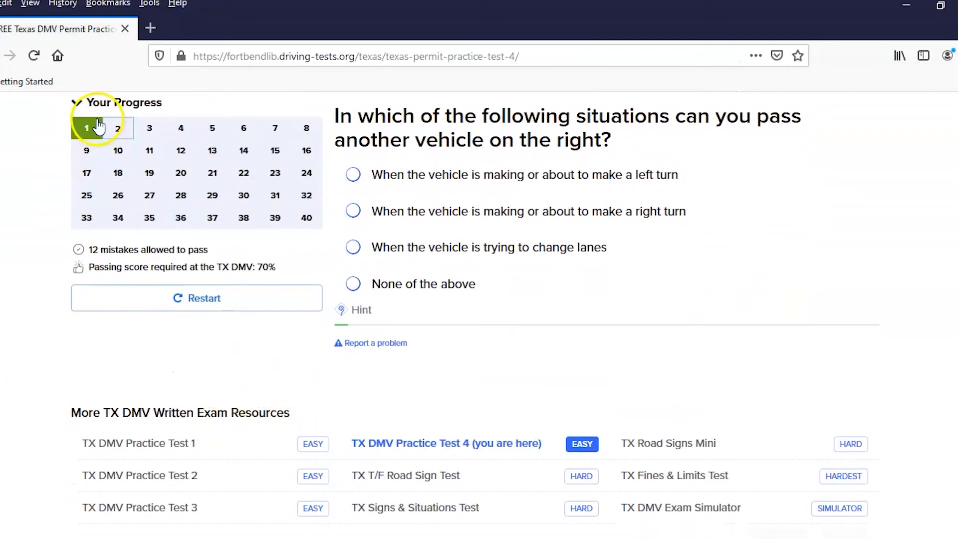
pyautogui.moveTo(220, 150)
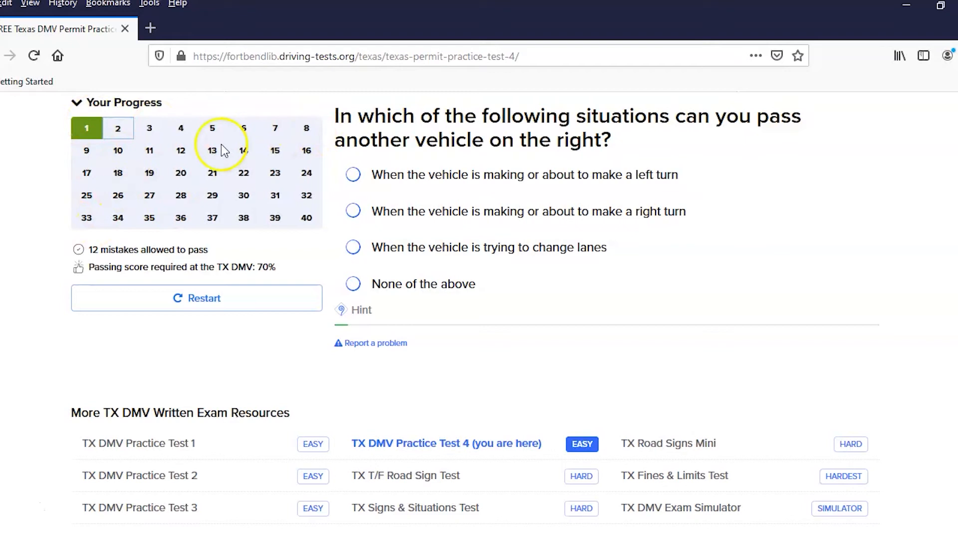
pyautogui.moveTo(238, 274)
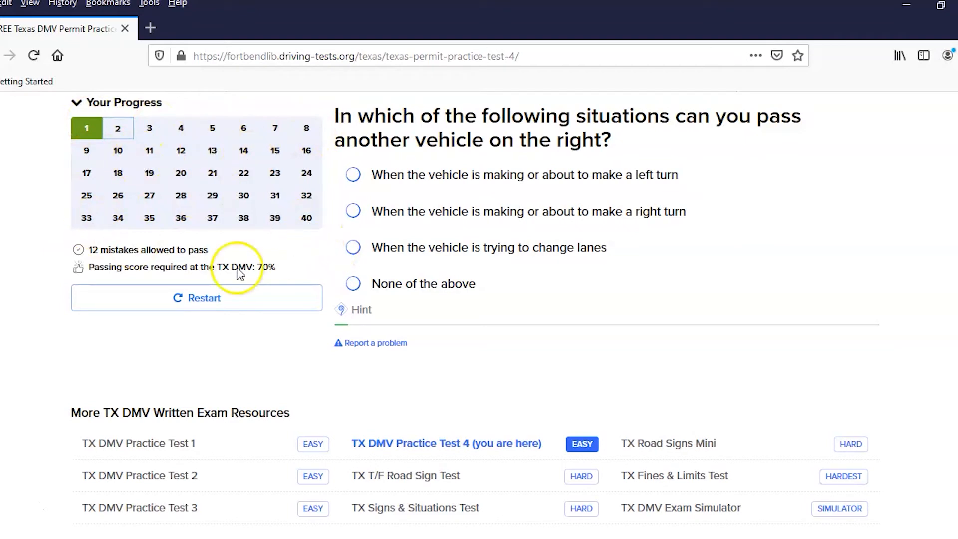
pyautogui.moveTo(86, 128)
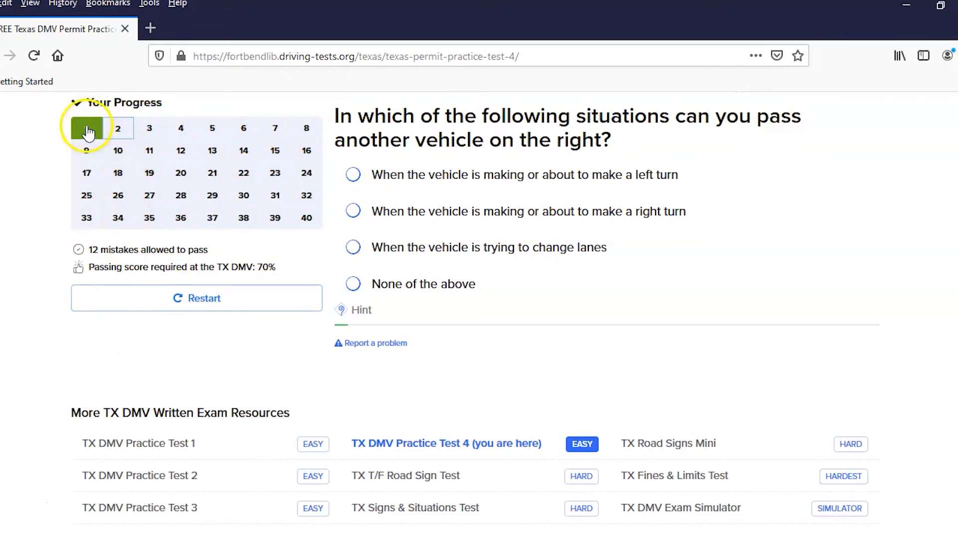
pyautogui.moveTo(244, 158)
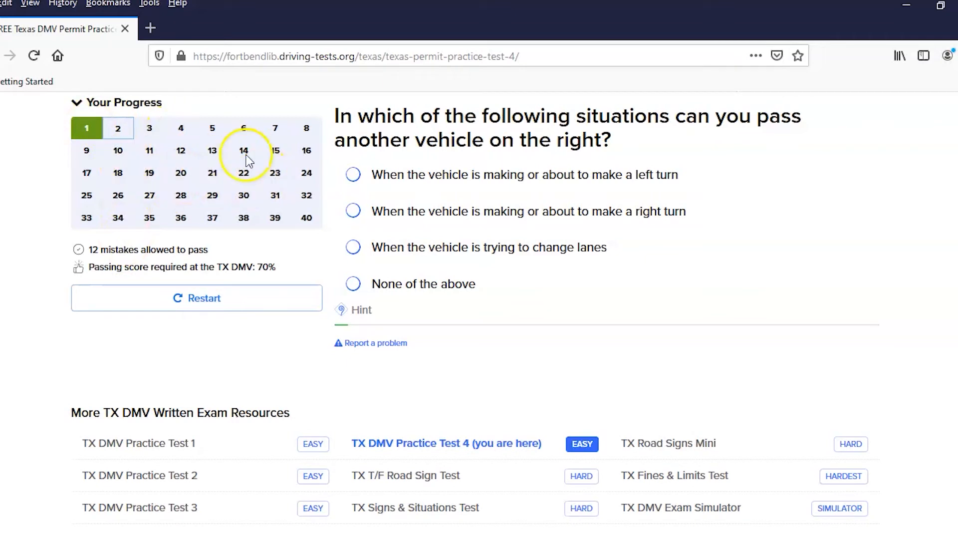
pyautogui.click(352, 283)
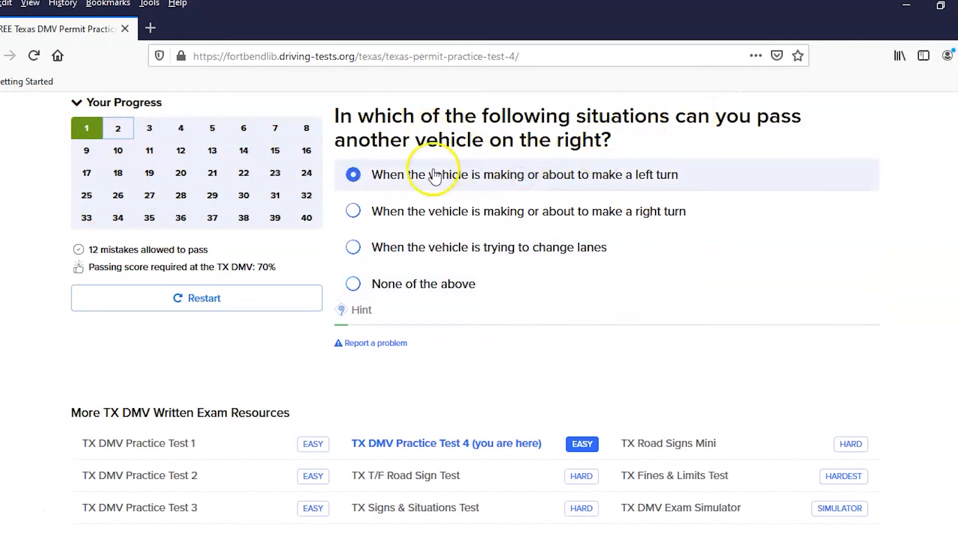
# Try each answer choice, then submit the left-turn answer, graded correct with explanation.
pyautogui.click(353, 284)
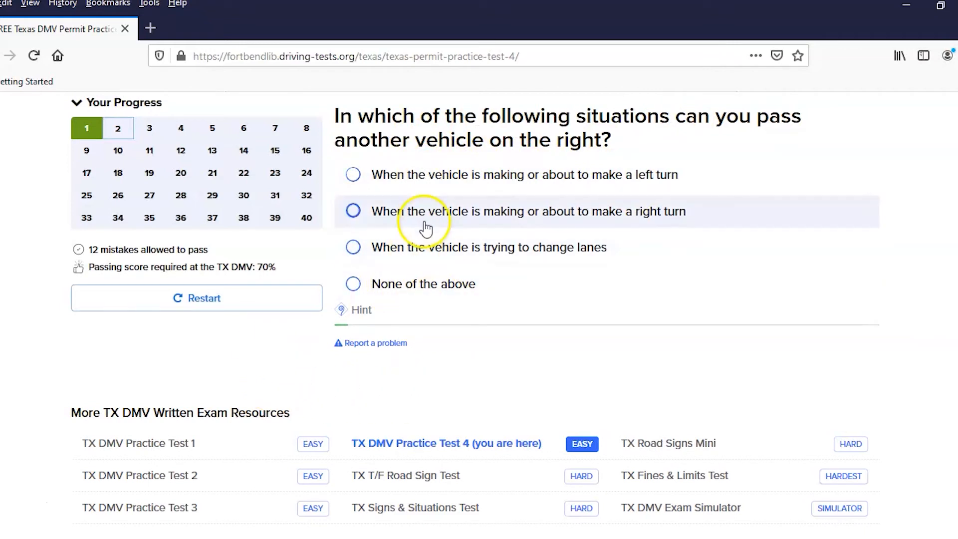
pyautogui.moveTo(381, 367)
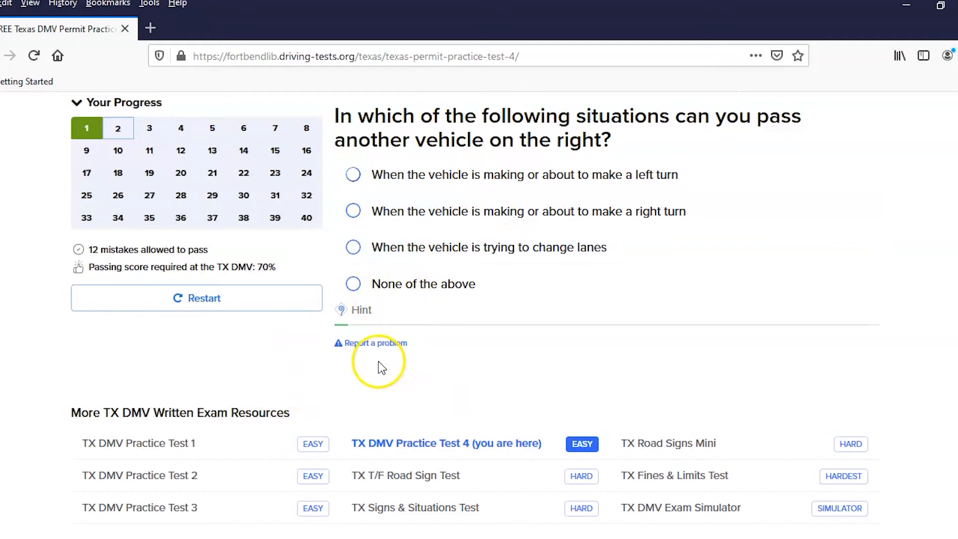
pyautogui.moveTo(482, 359)
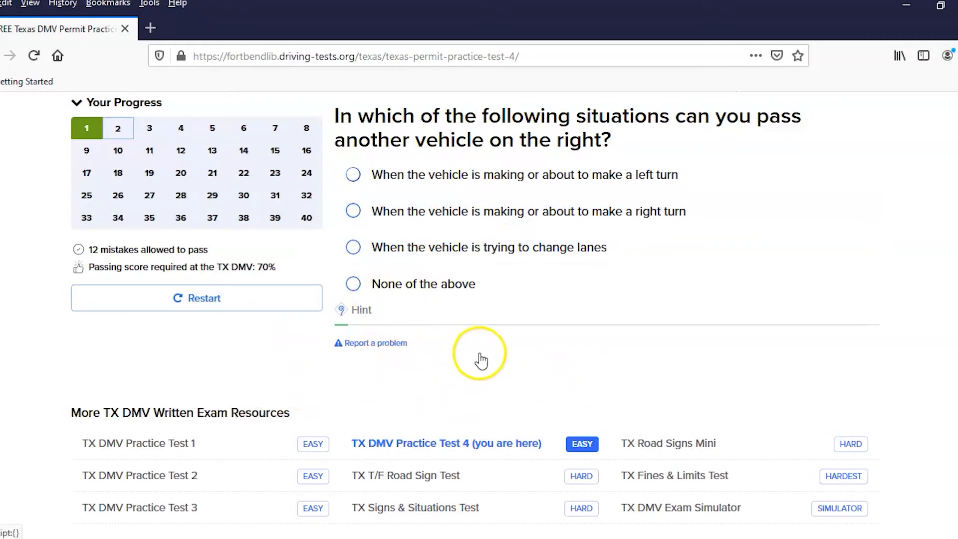
pyautogui.click(353, 174)
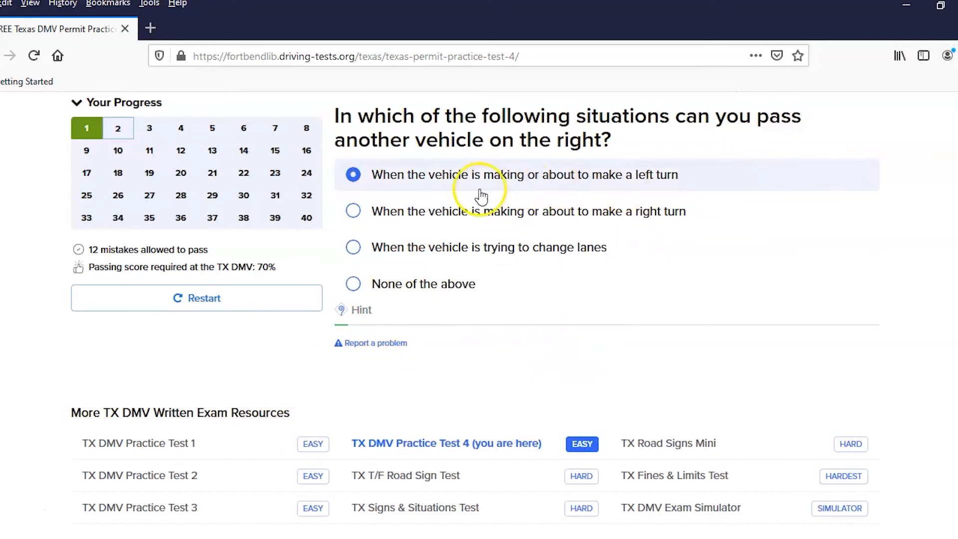
pyautogui.click(353, 174)
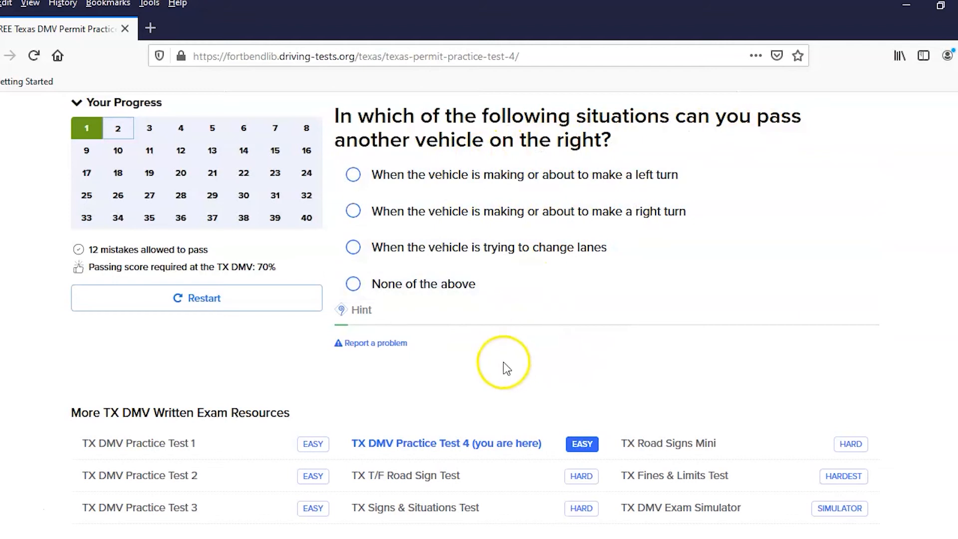
pyautogui.click(353, 211)
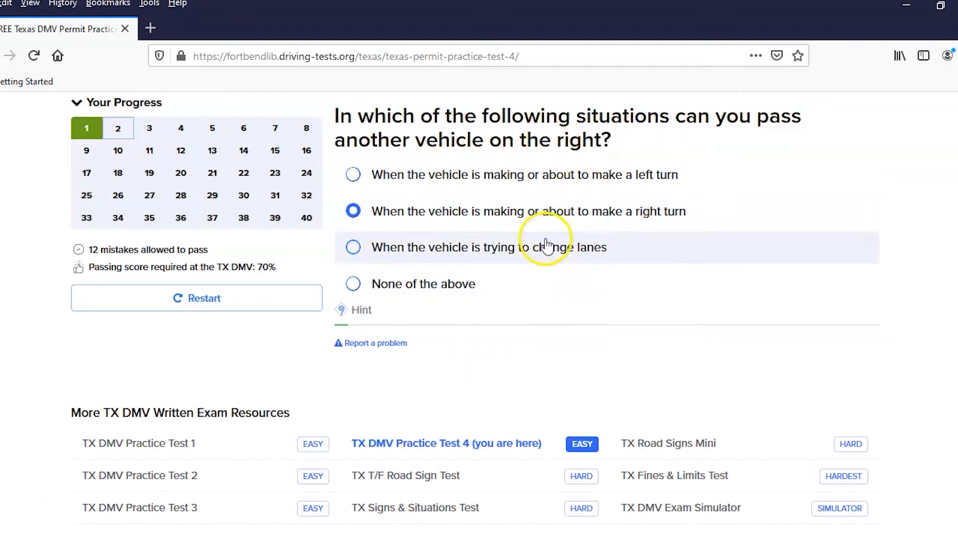
pyautogui.click(353, 247)
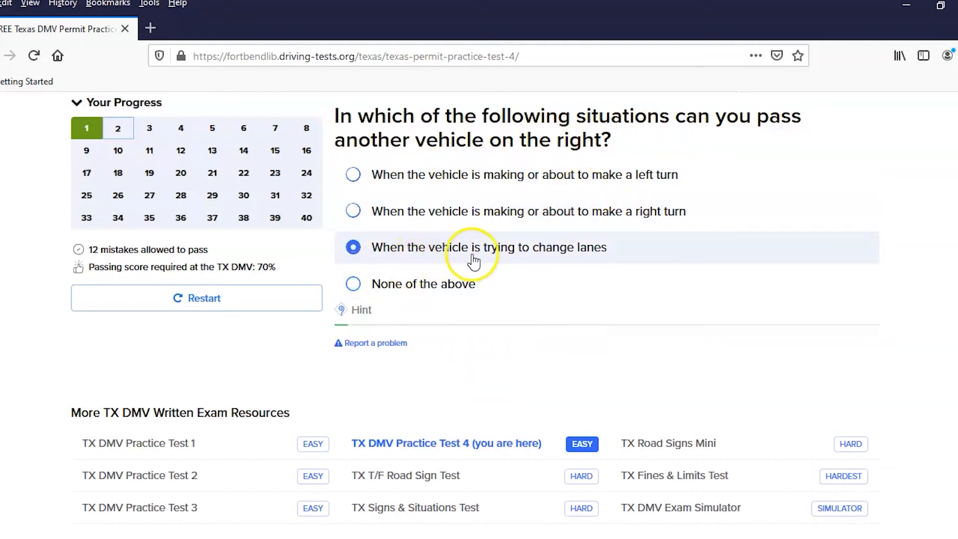
pyautogui.click(352, 284)
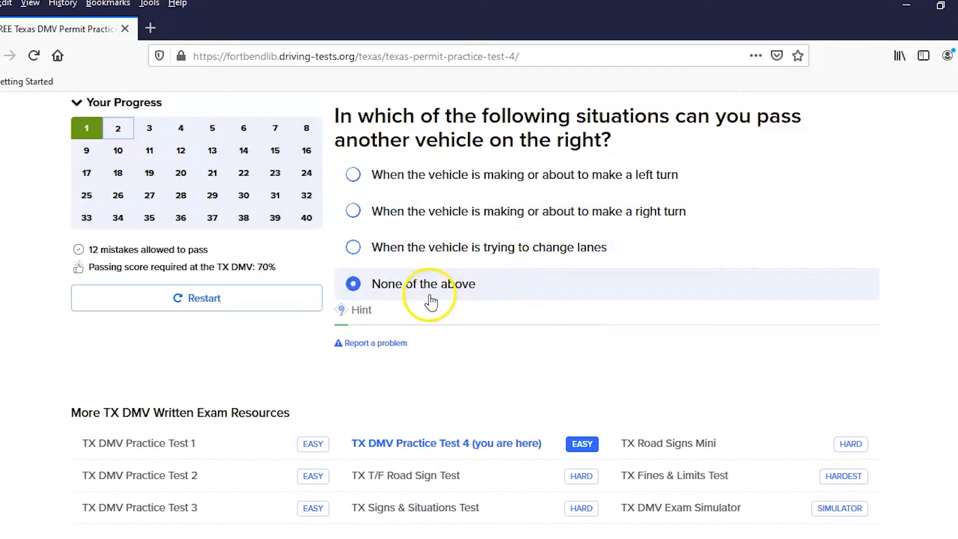
pyautogui.moveTo(432, 306)
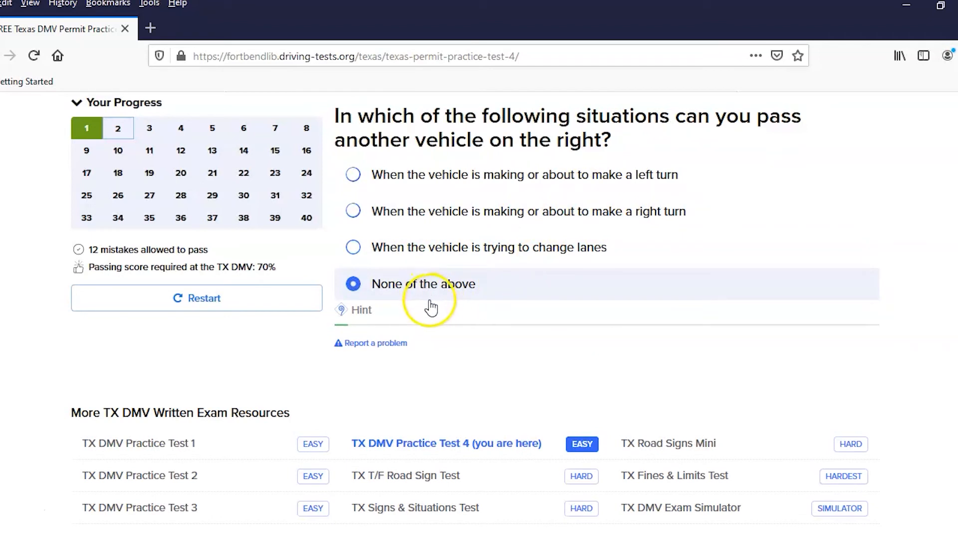
pyautogui.moveTo(391, 302)
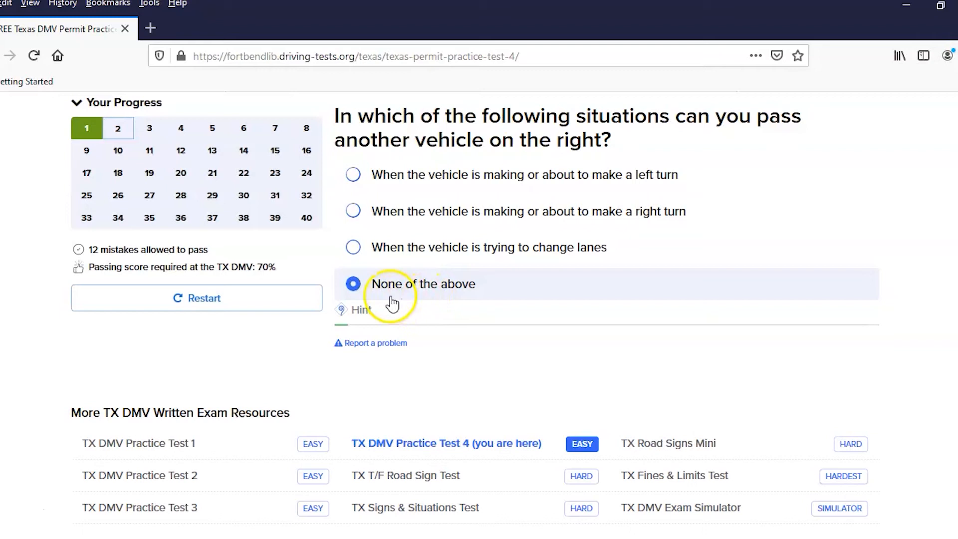
pyautogui.click(353, 283)
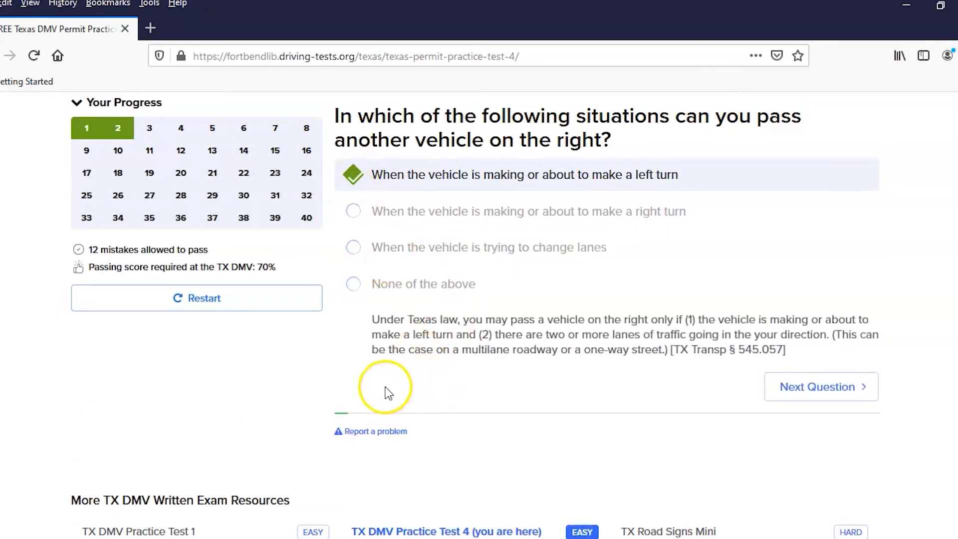
pyautogui.moveTo(584, 326)
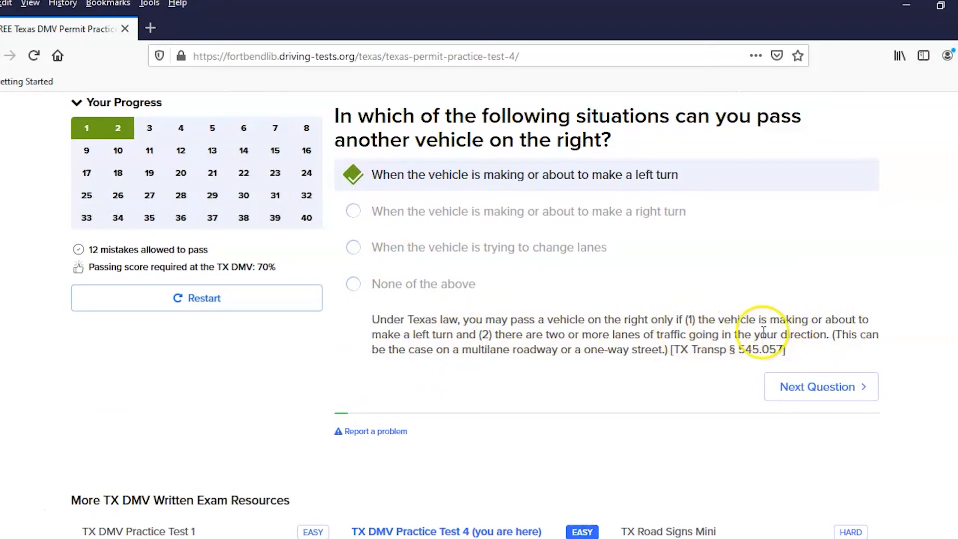
pyautogui.moveTo(397, 365)
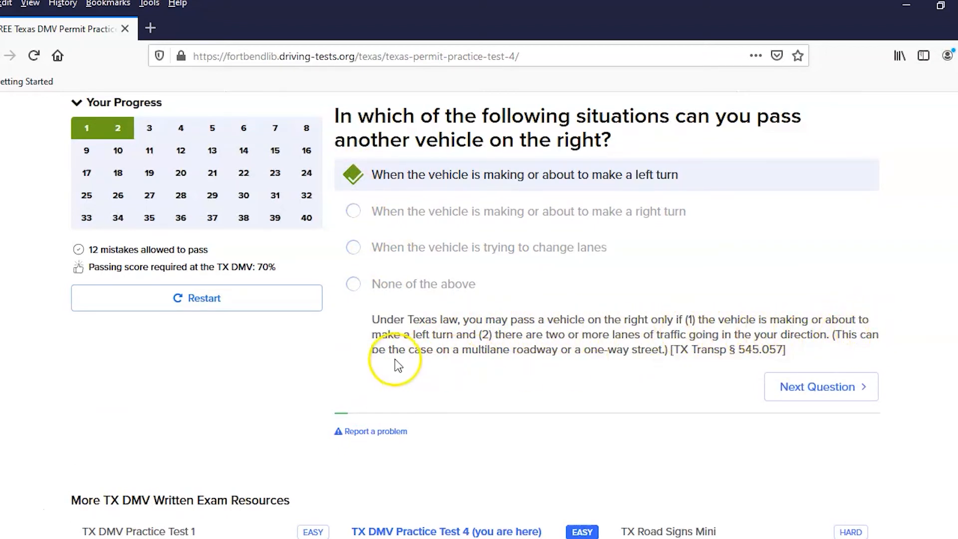
pyautogui.moveTo(866, 340)
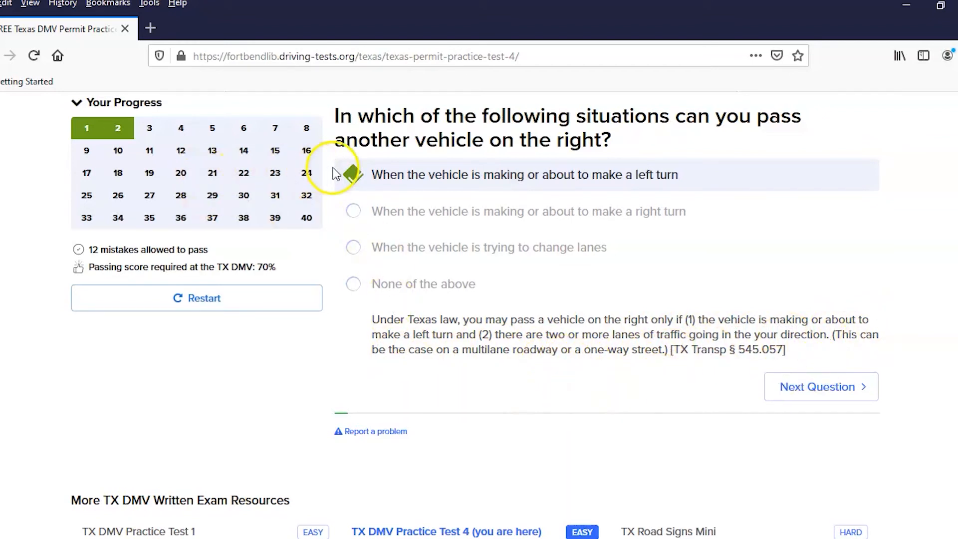
pyautogui.moveTo(432, 375)
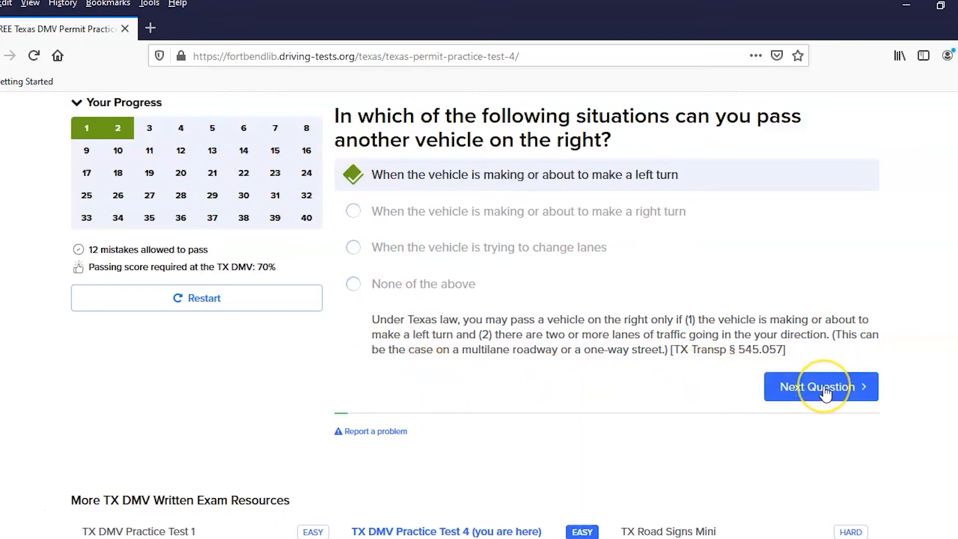
# Advance to the next question, about what a no-pedestrian sign means.
pyautogui.click(820, 386)
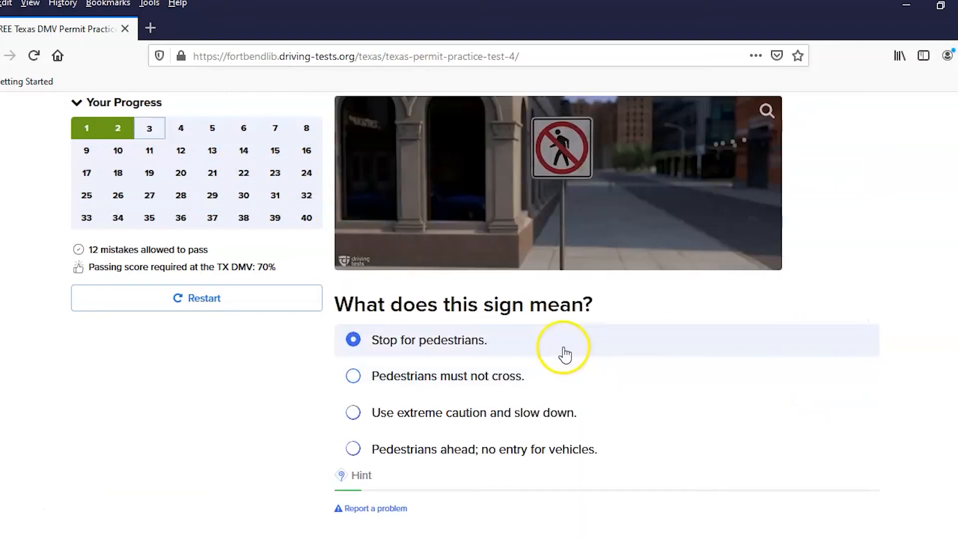
pyautogui.moveTo(589, 349)
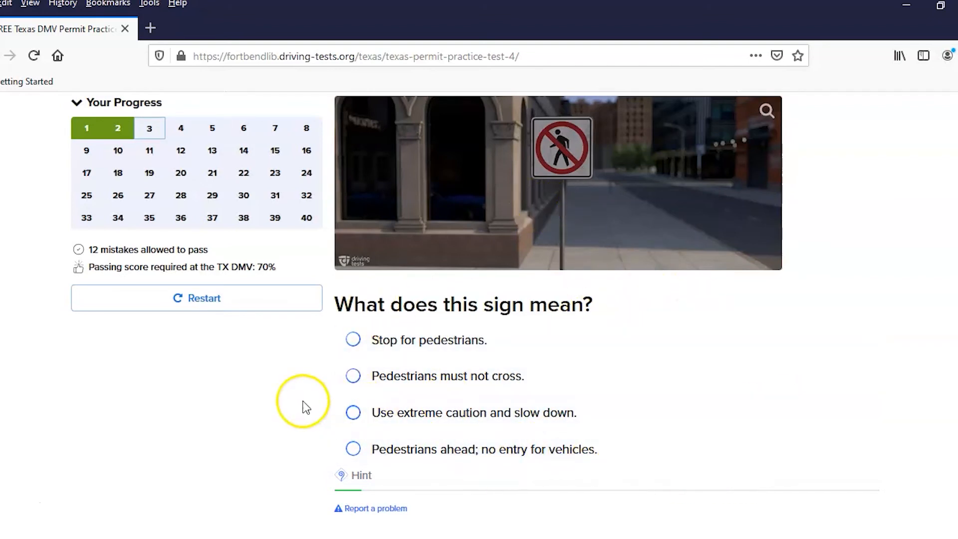
pyautogui.moveTo(202, 145)
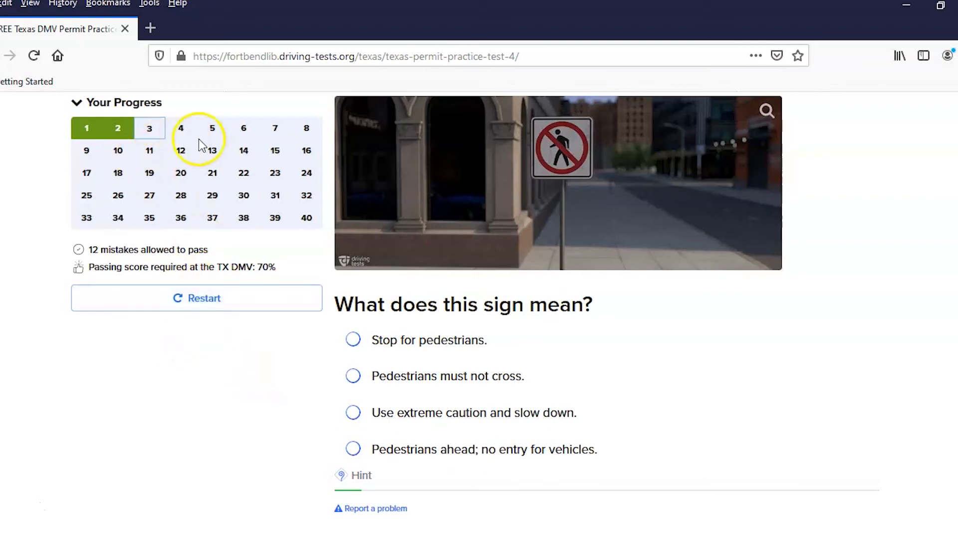
pyautogui.moveTo(183, 250)
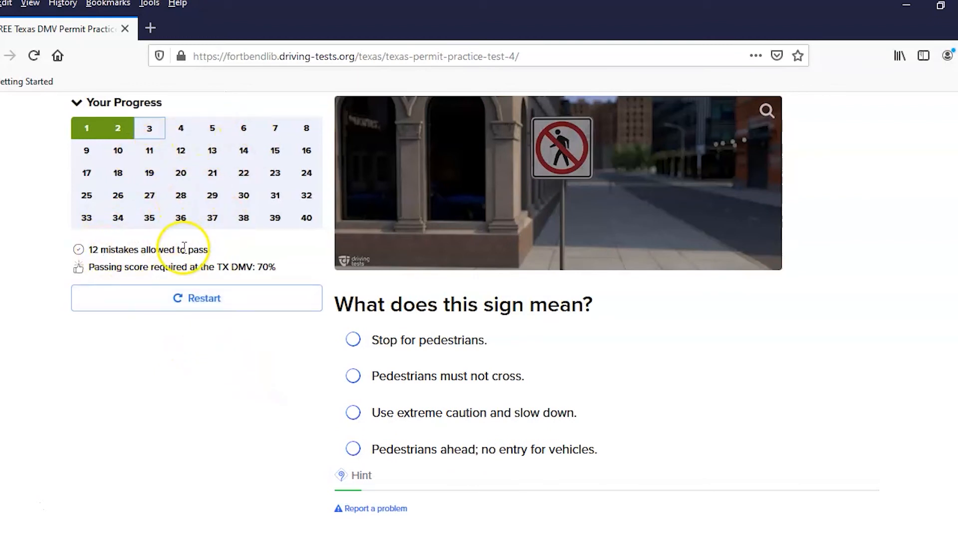
pyautogui.moveTo(162, 199)
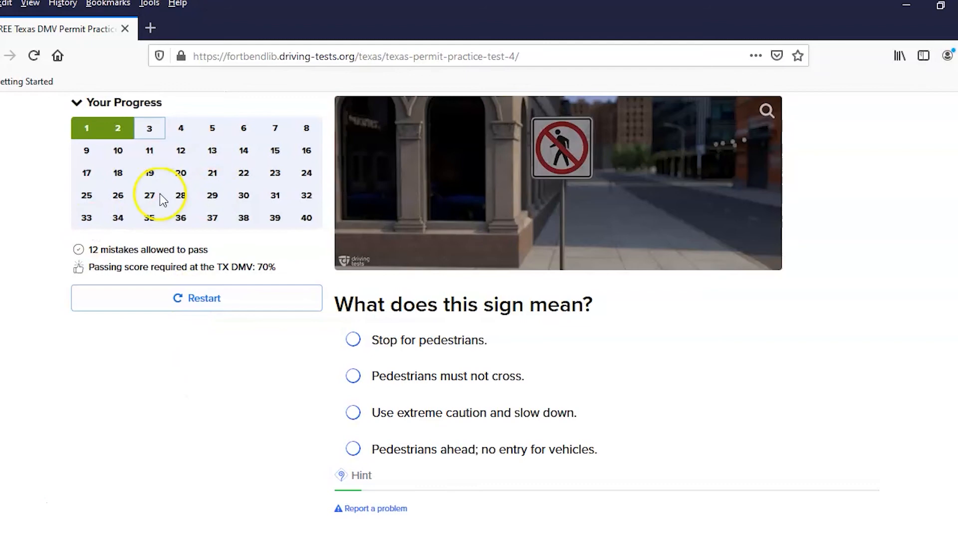
pyautogui.moveTo(186, 423)
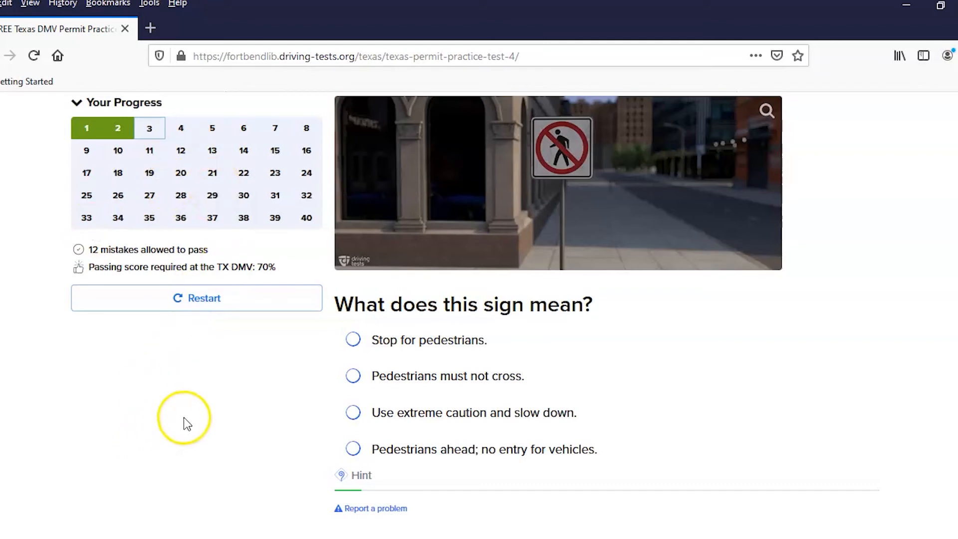
pyautogui.scroll(-3)
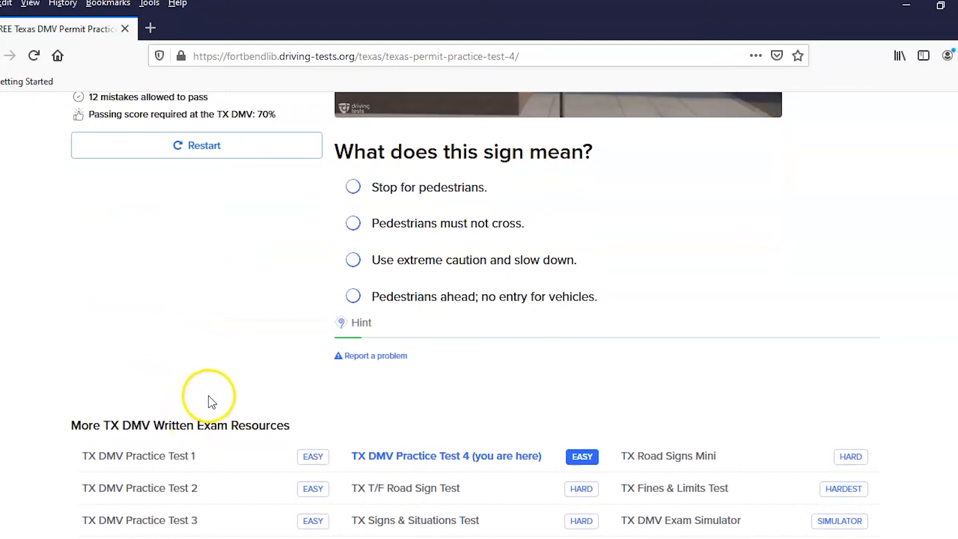
pyautogui.scroll(-3)
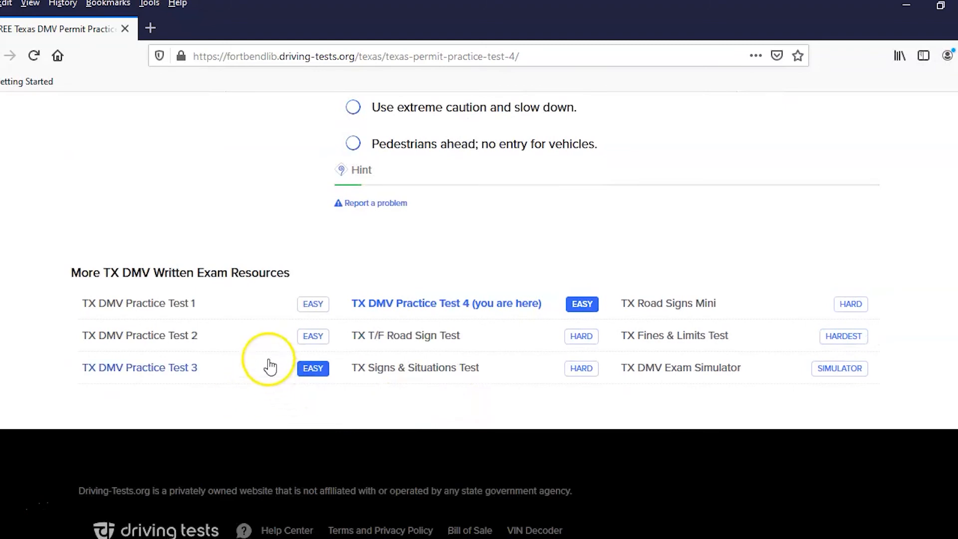
pyautogui.moveTo(267, 395)
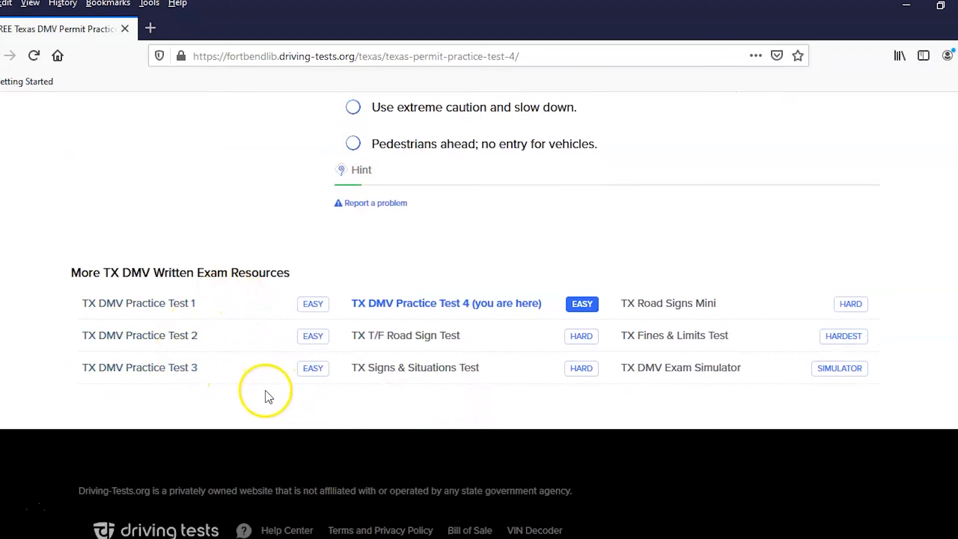
pyautogui.moveTo(252, 391)
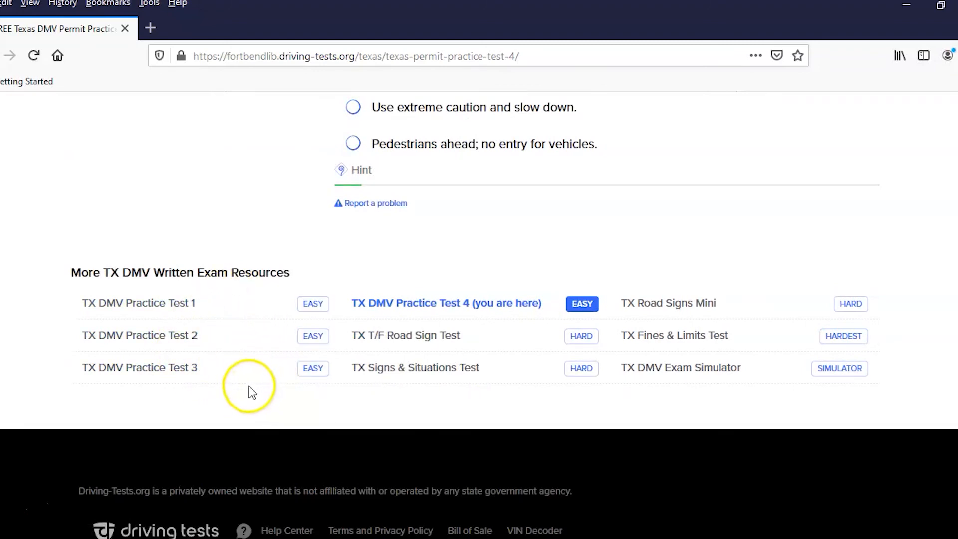
pyautogui.moveTo(253, 391)
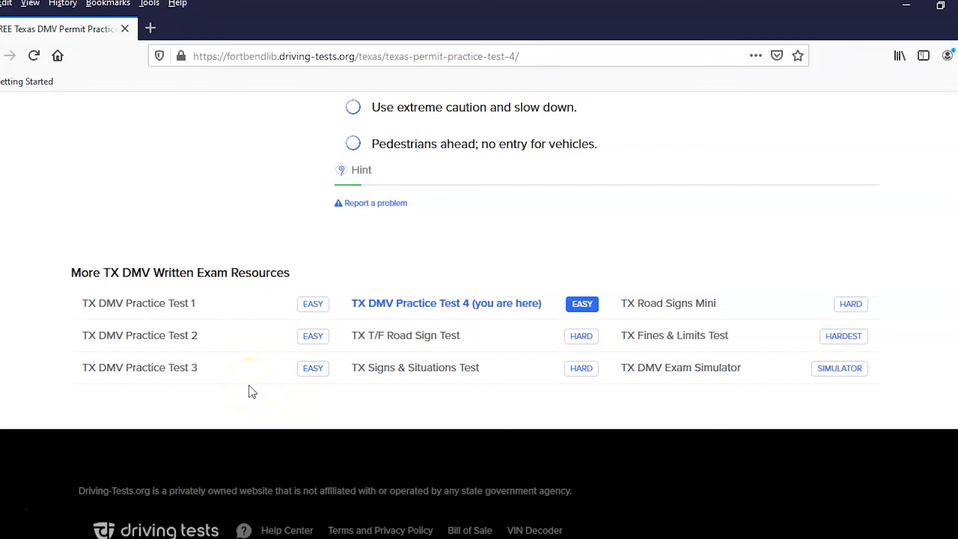